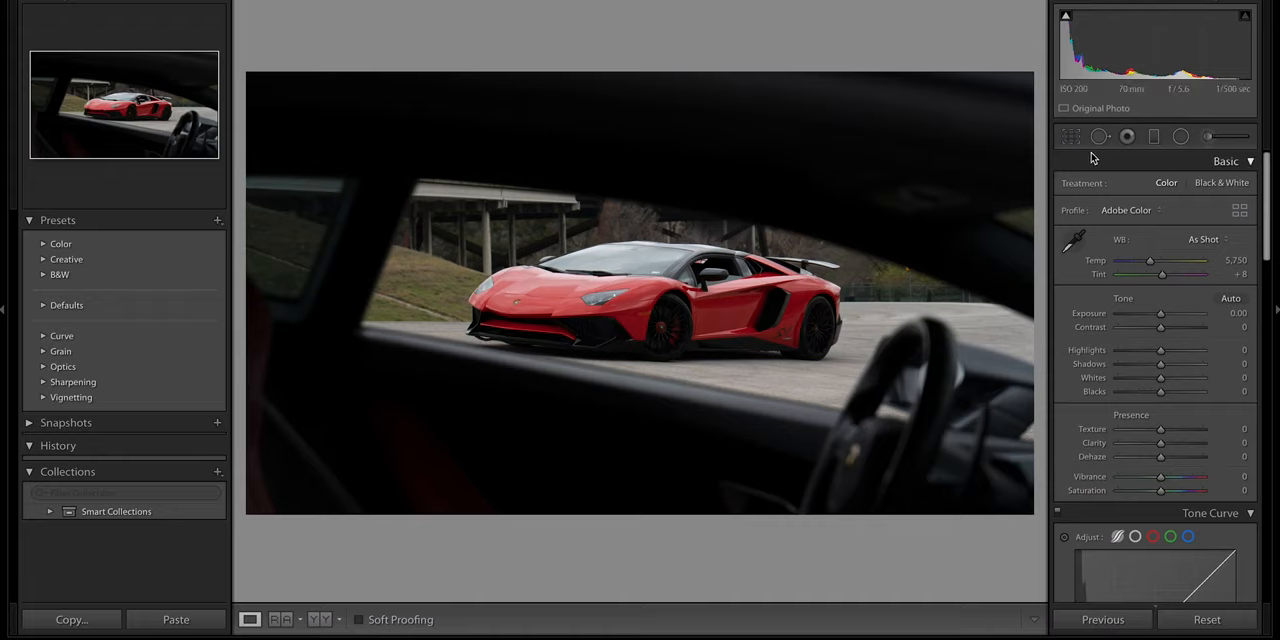
mouse_move(482, 264)
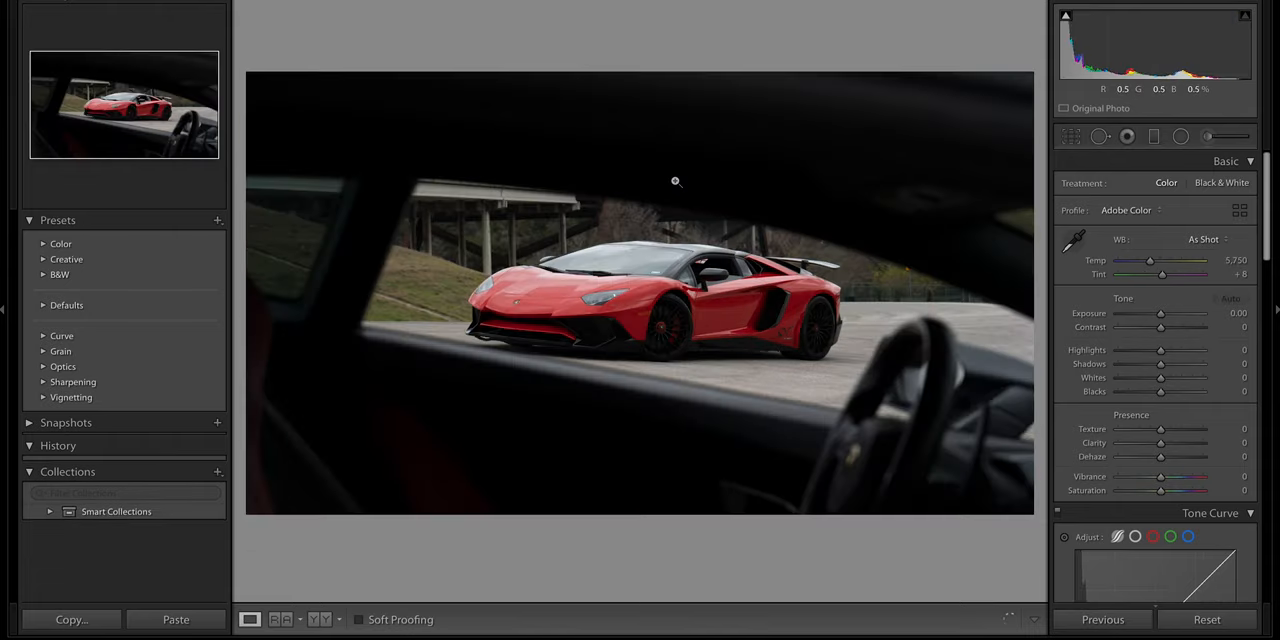
Crop the window shot tighter around the red Lamborghini with a chosen aspect ratio.
left_click(1070, 136)
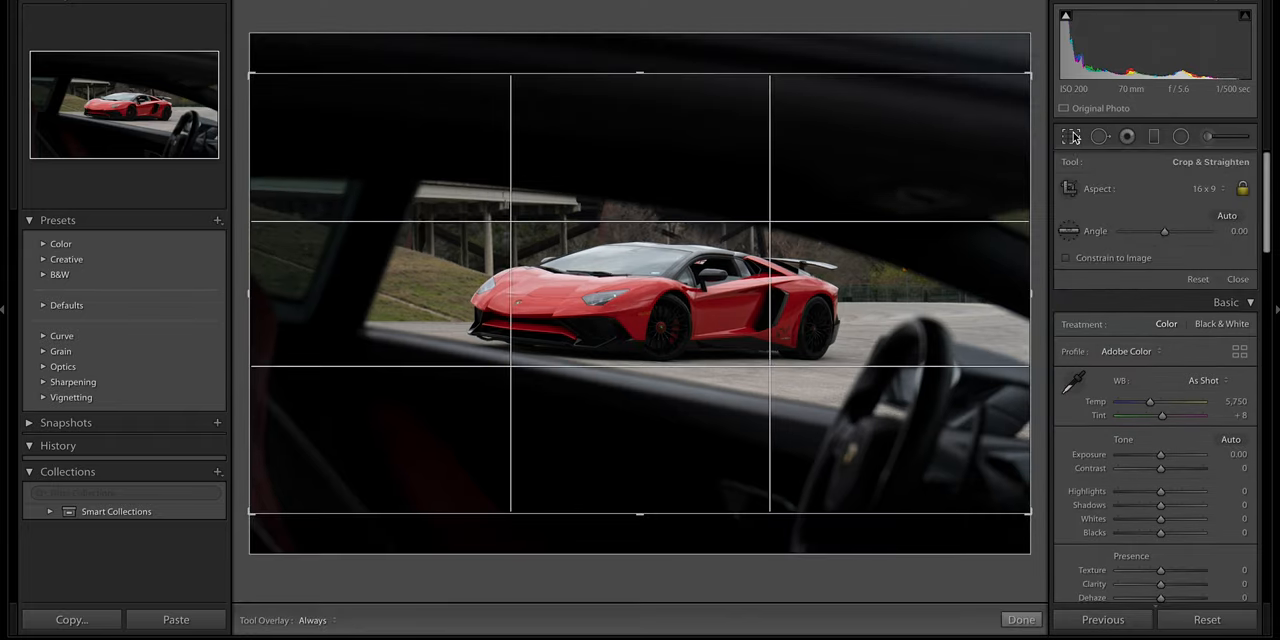
mouse_move(1204, 196)
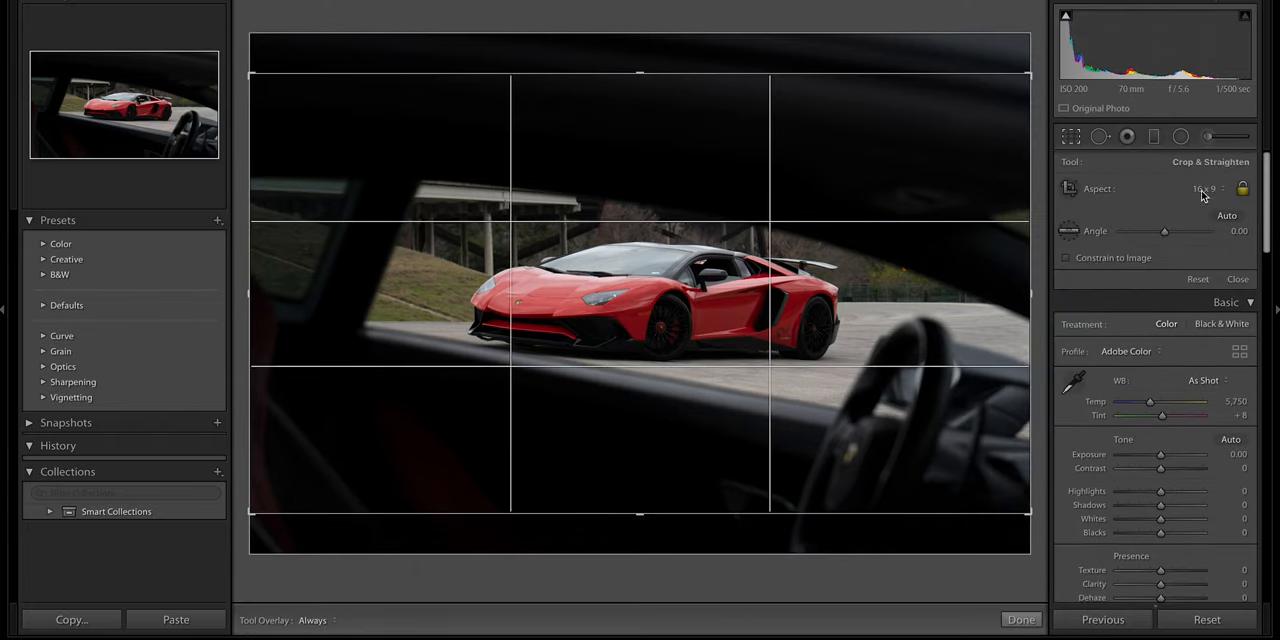
left_click(1020, 620)
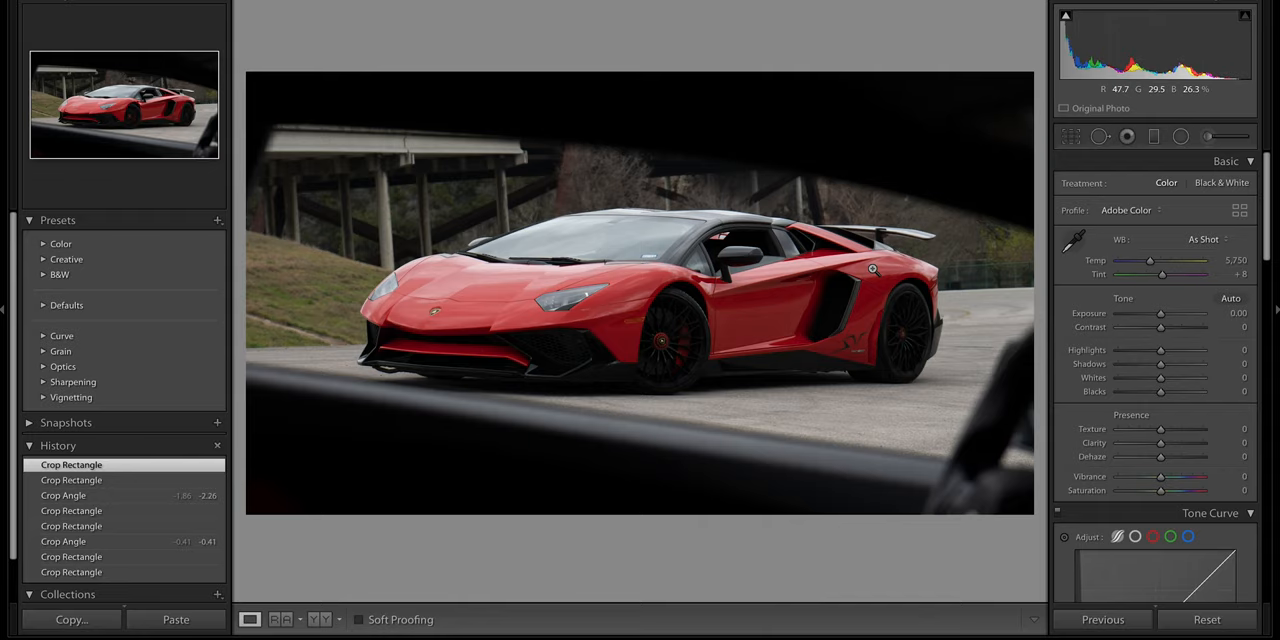
Lift the shadows, refine the tonal range and shift the orange tones in HSL.
left_click_drag(1160, 364, 1184, 364)
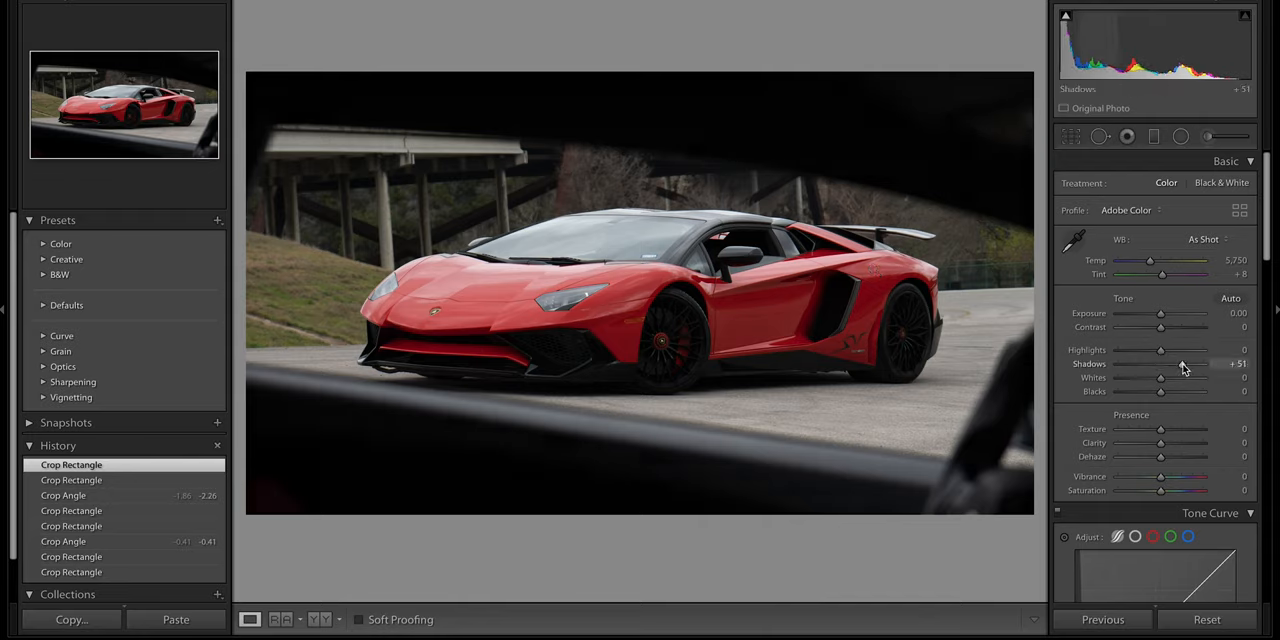
left_click_drag(1150, 364, 1176, 364)
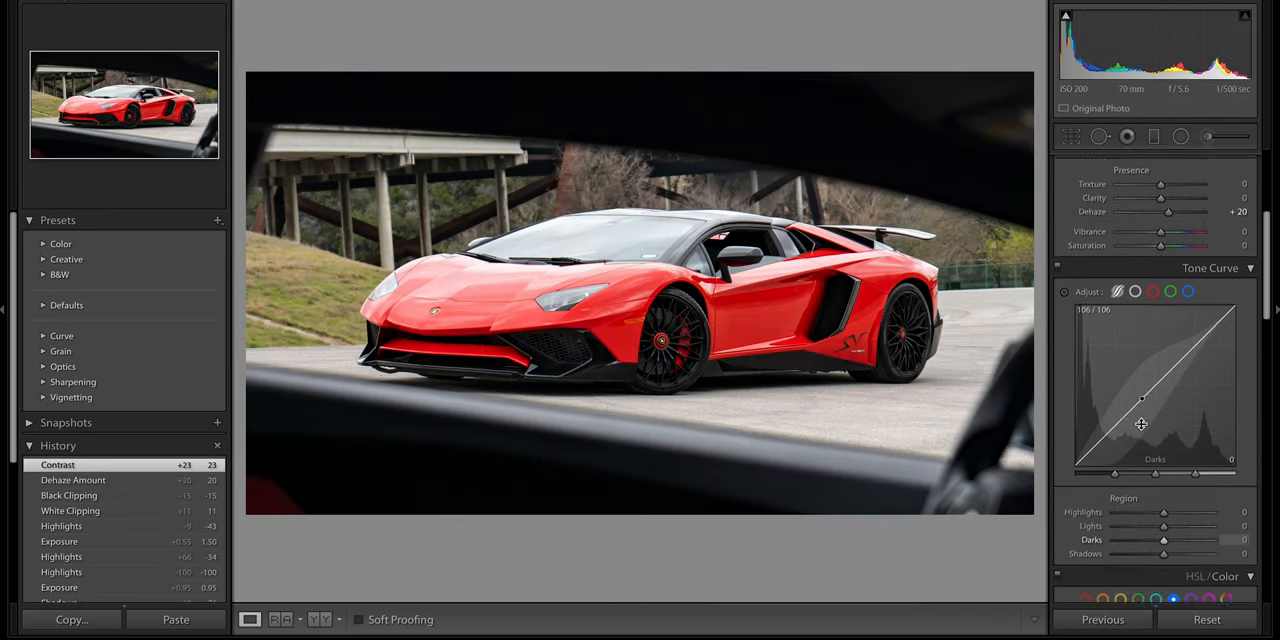
scroll("down", 3)
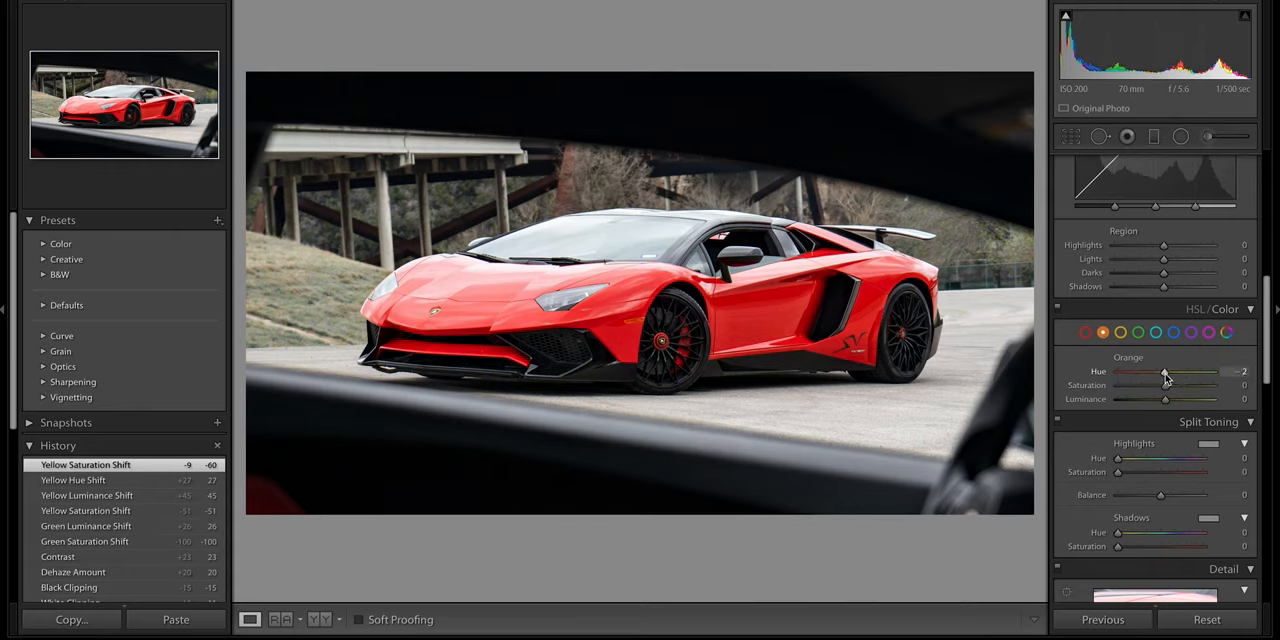
left_click_drag(1164, 372, 1160, 372)
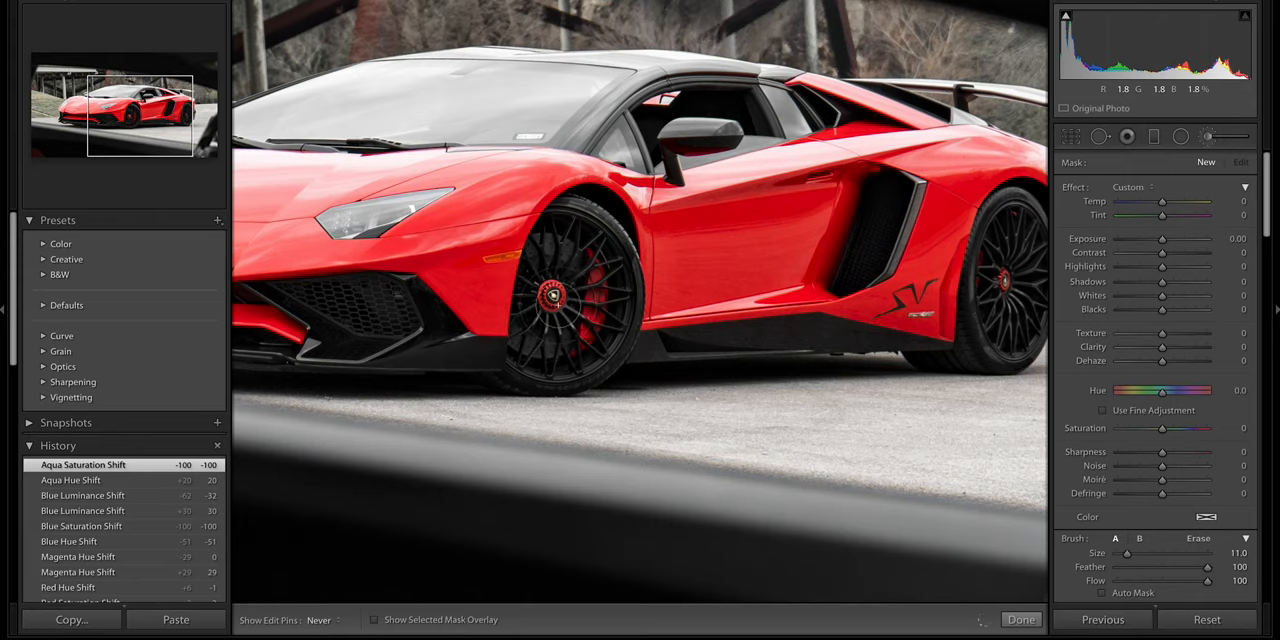
Add a graduated filter darkening the top edge of the window shot.
left_click(556, 304)
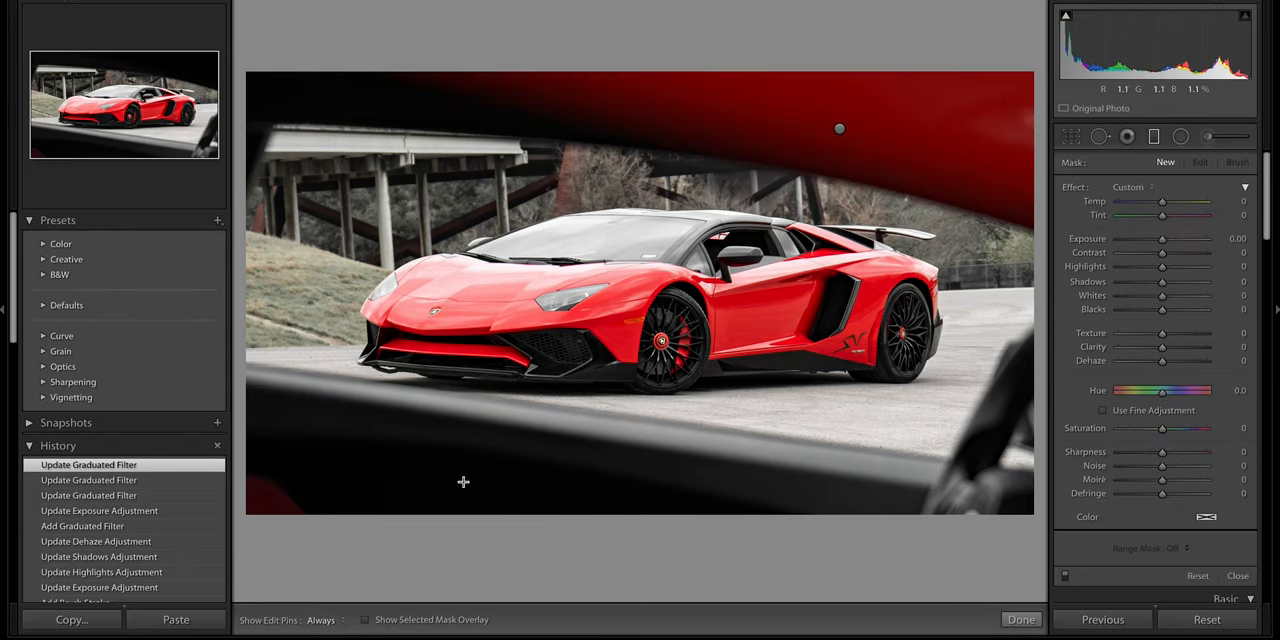
left_click_drag(464, 480, 428, 444)
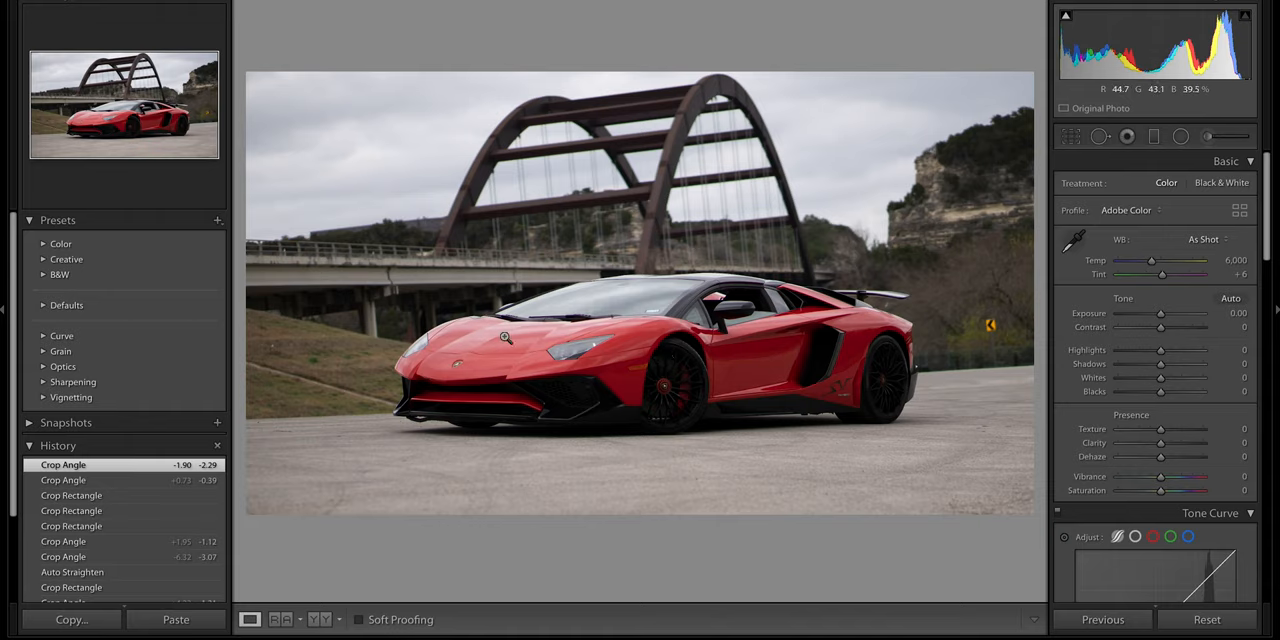
mouse_move(632, 122)
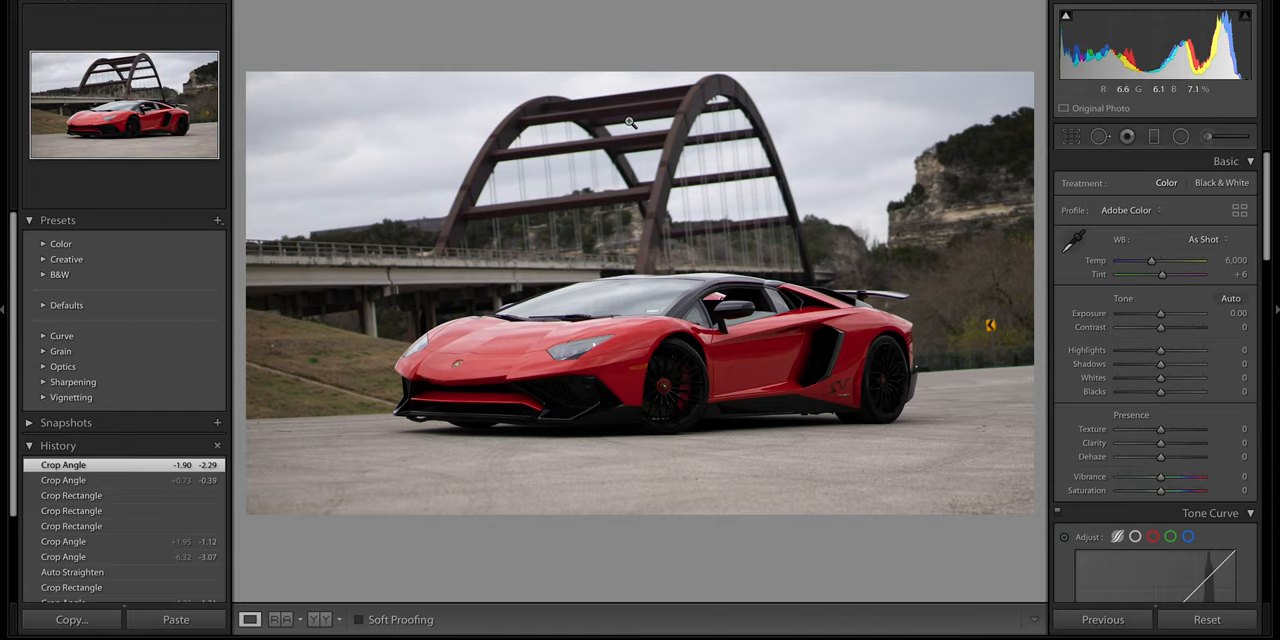
mouse_move(616, 200)
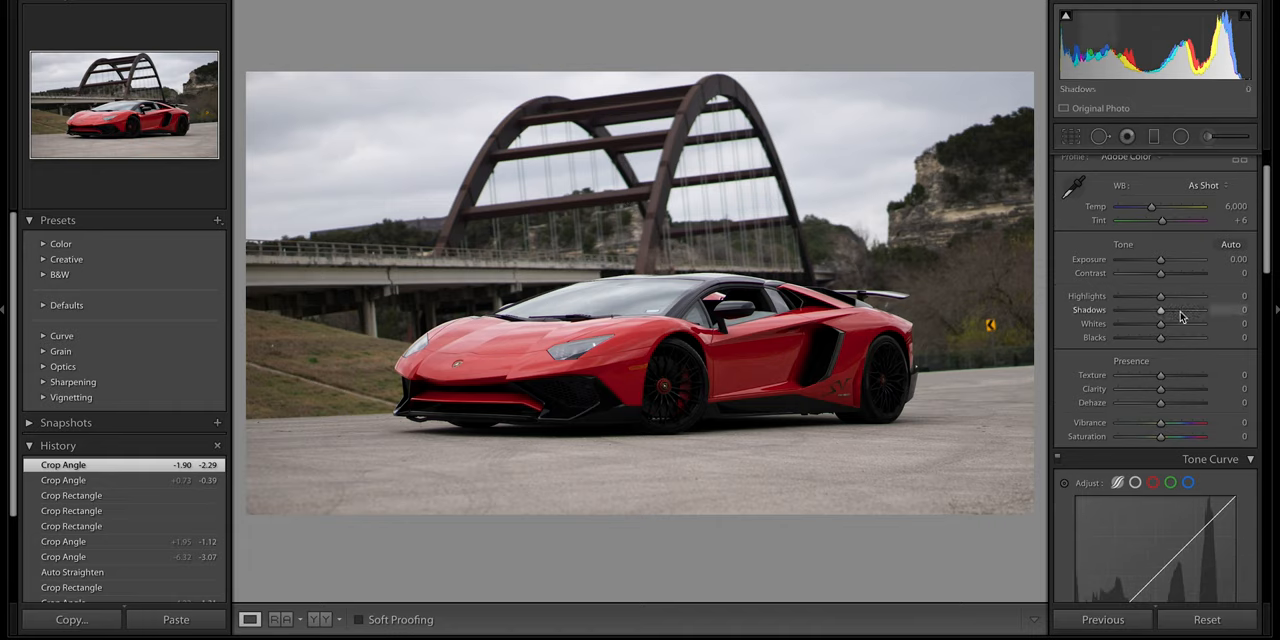
Lift the bridge photo's shadows and brighten its exposure.
left_click_drag(1160, 260, 1130, 260)
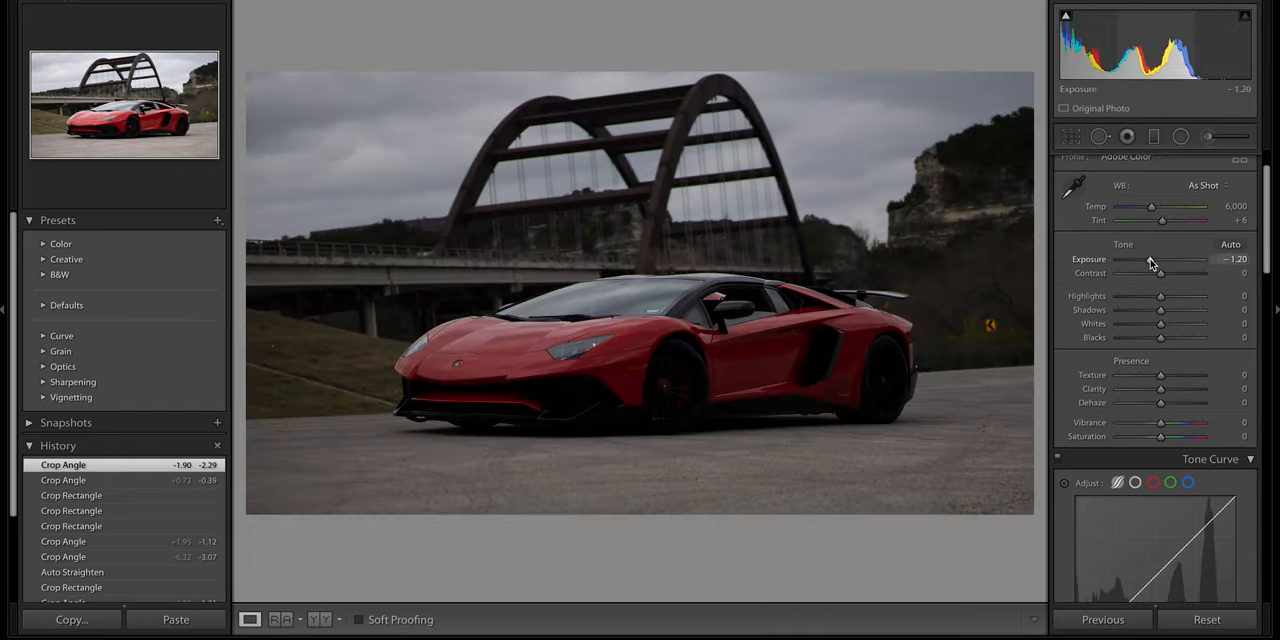
left_click_drag(1160, 260, 1156, 260)
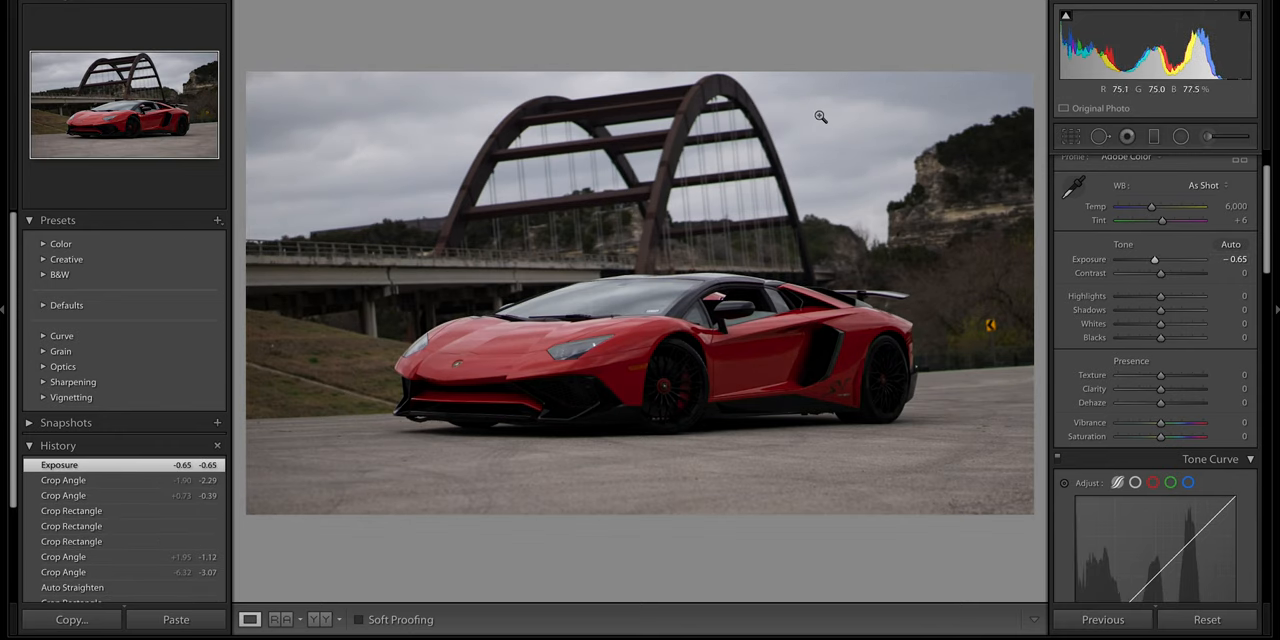
left_click_drag(1154, 260, 1168, 260)
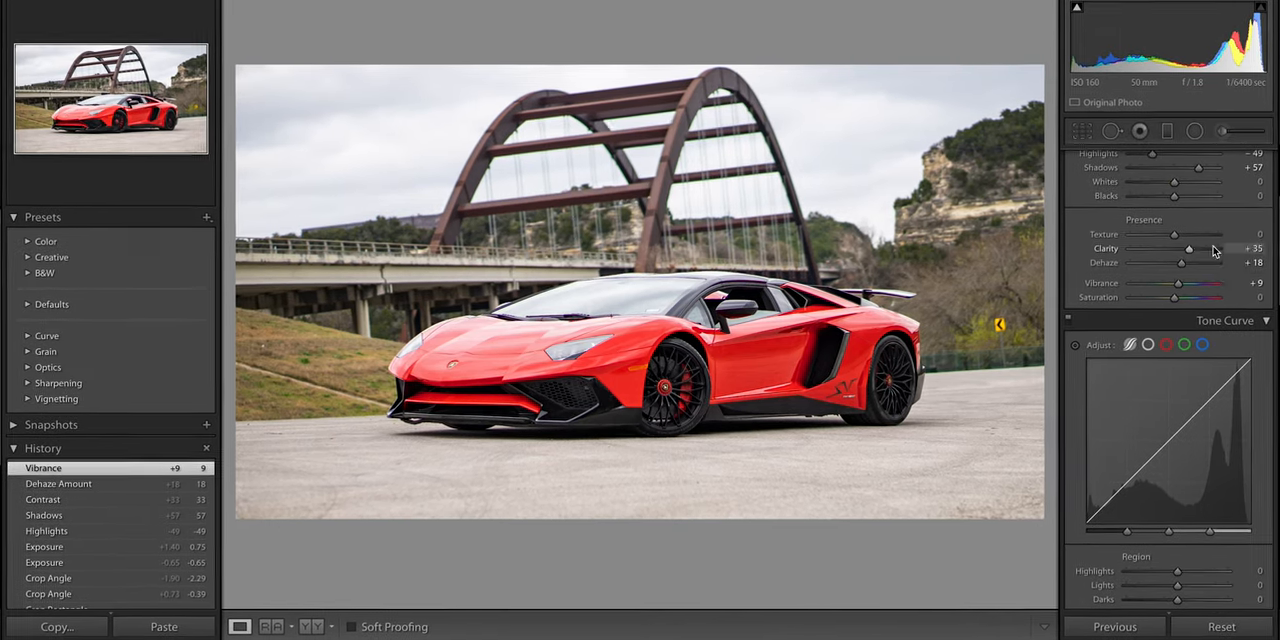
Settle clarity at a moderate value and shift the red/orange hue ranges.
left_click_drag(1188, 248, 1260, 248)
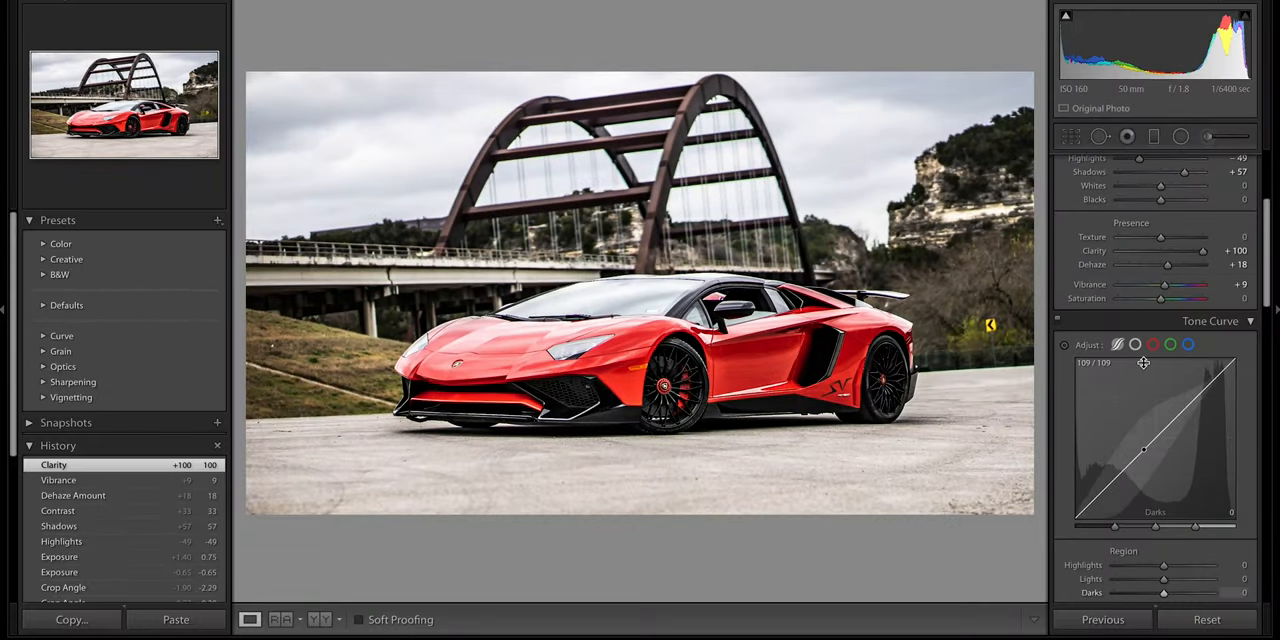
left_click_drag(1196, 252, 1160, 252)
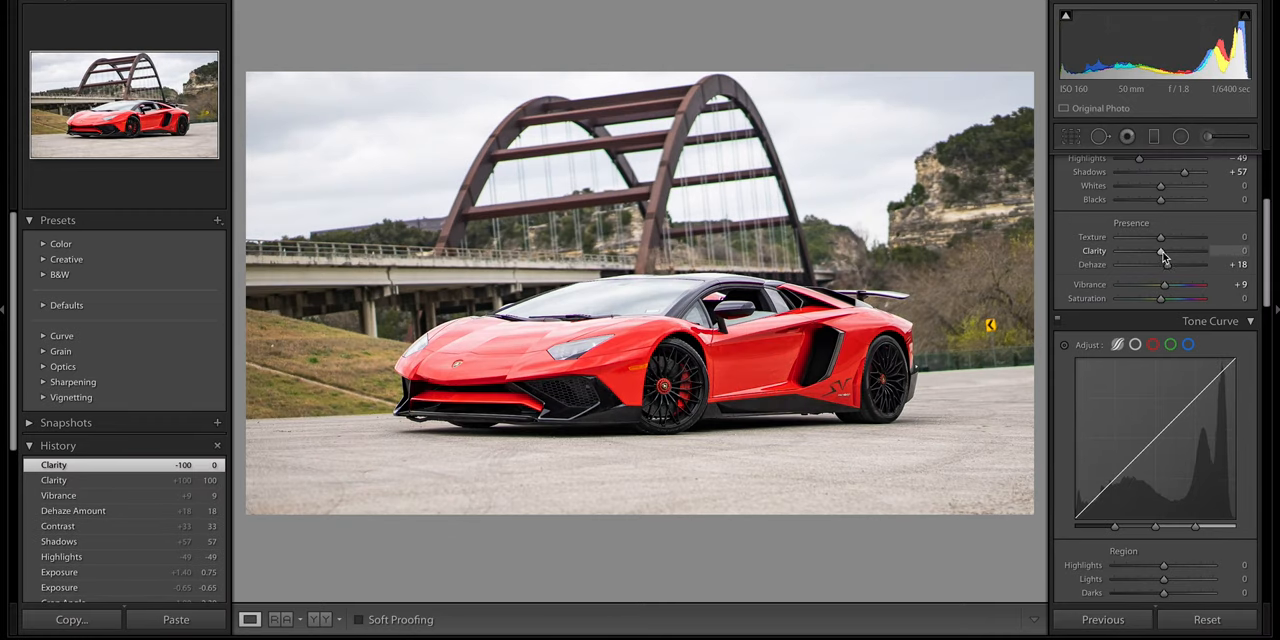
left_click_drag(1184, 252, 1160, 252)
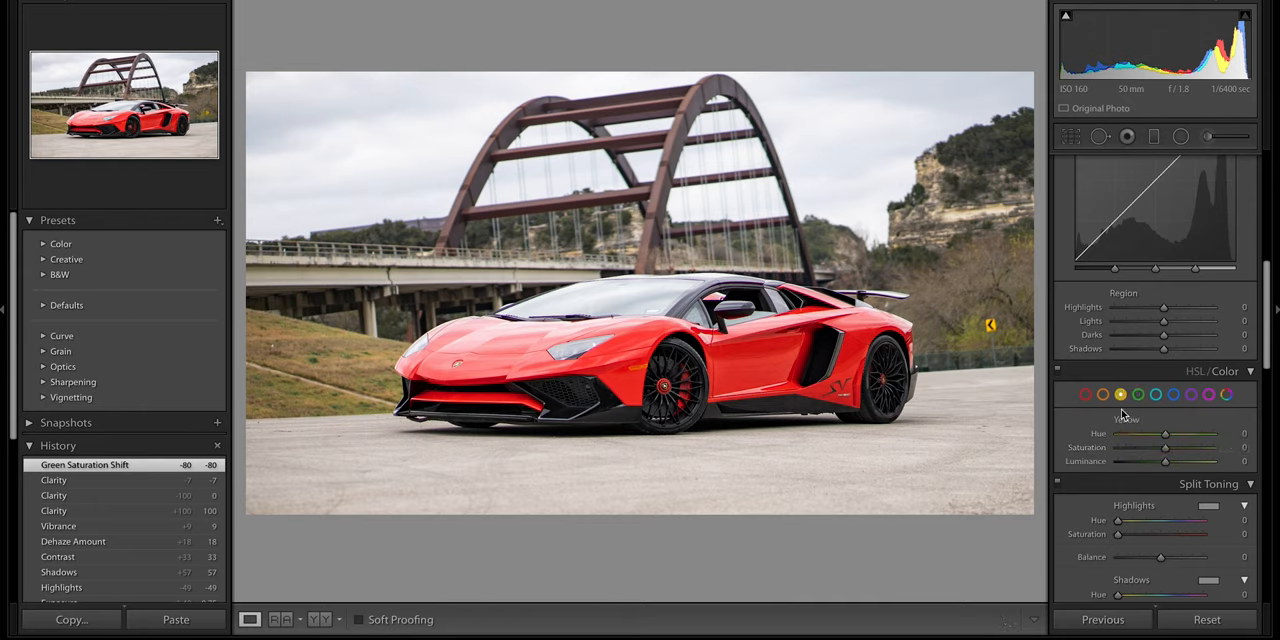
left_click_drag(1164, 448, 1130, 448)
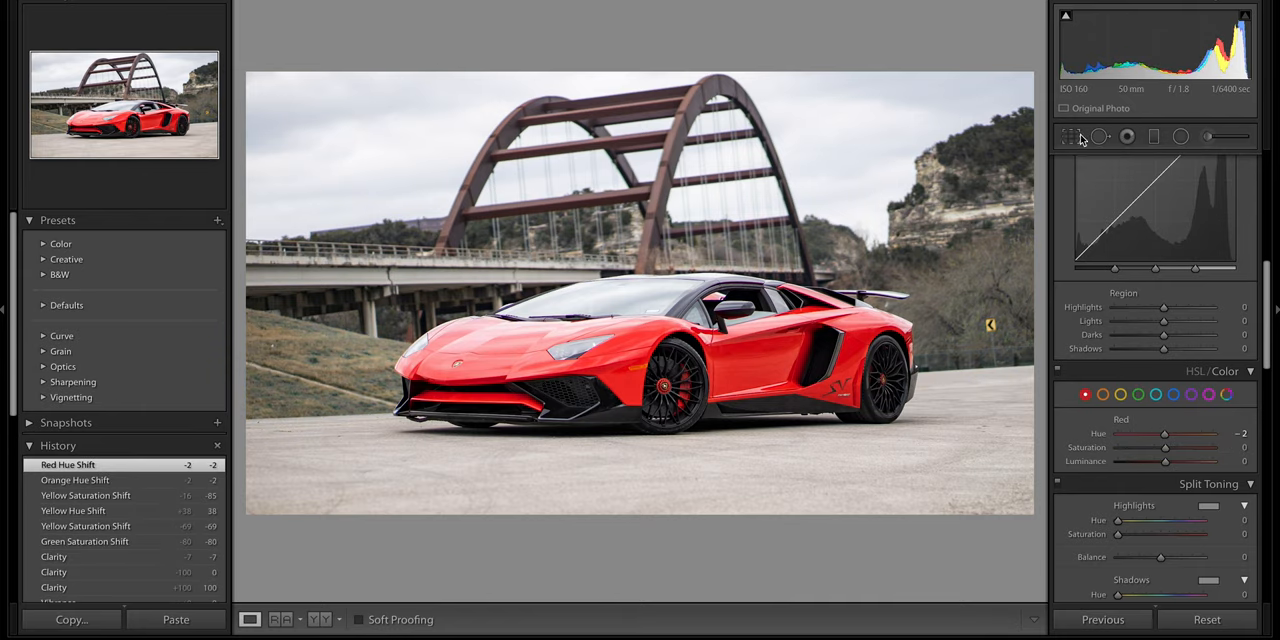
left_click(1152, 136)
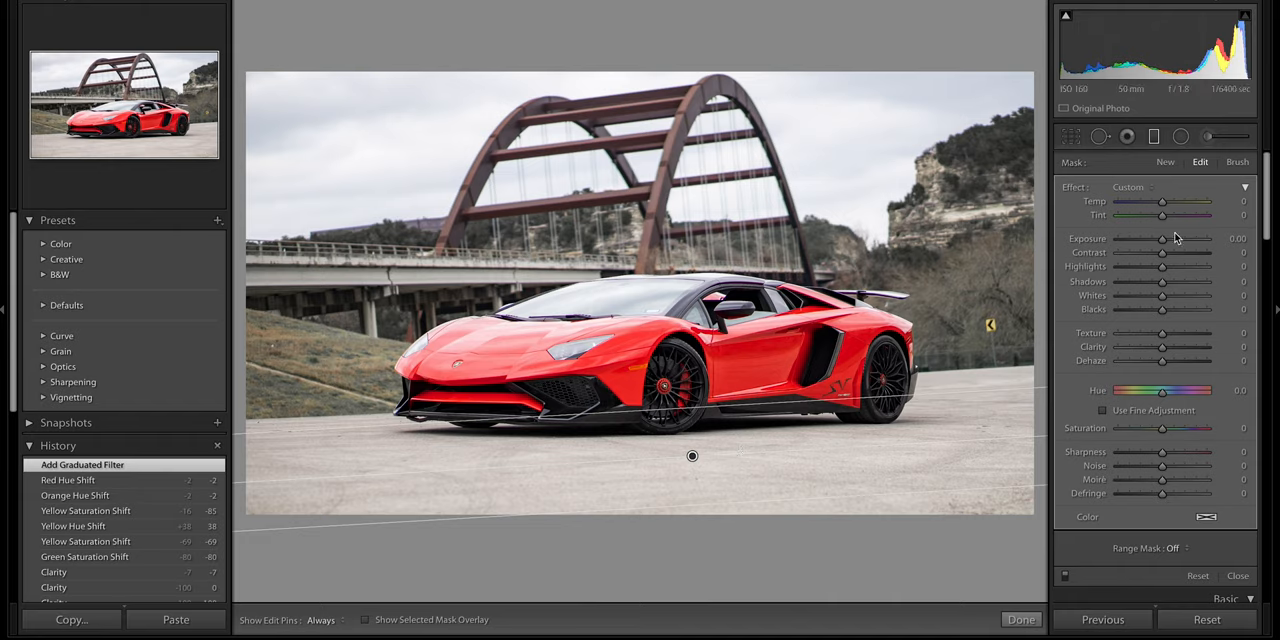
Set the graduated filter to darken slightly, add clarity and drop saturation to about -72.
left_click_drag(1162, 360, 1176, 360)
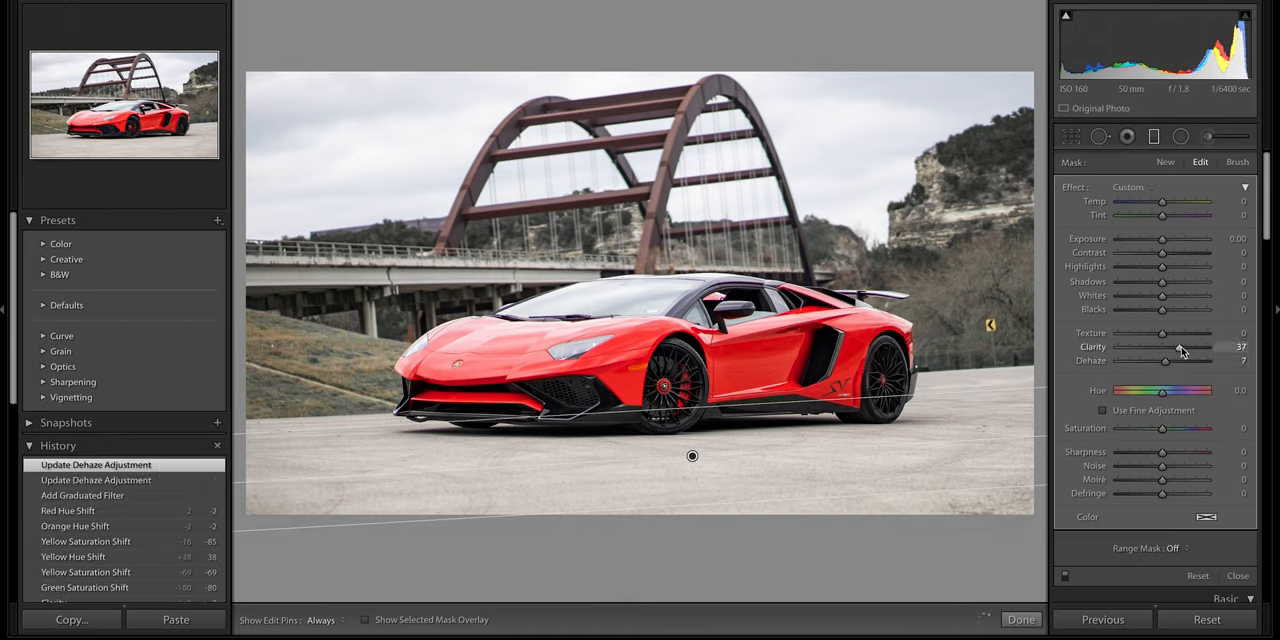
left_click_drag(1164, 348, 1184, 348)
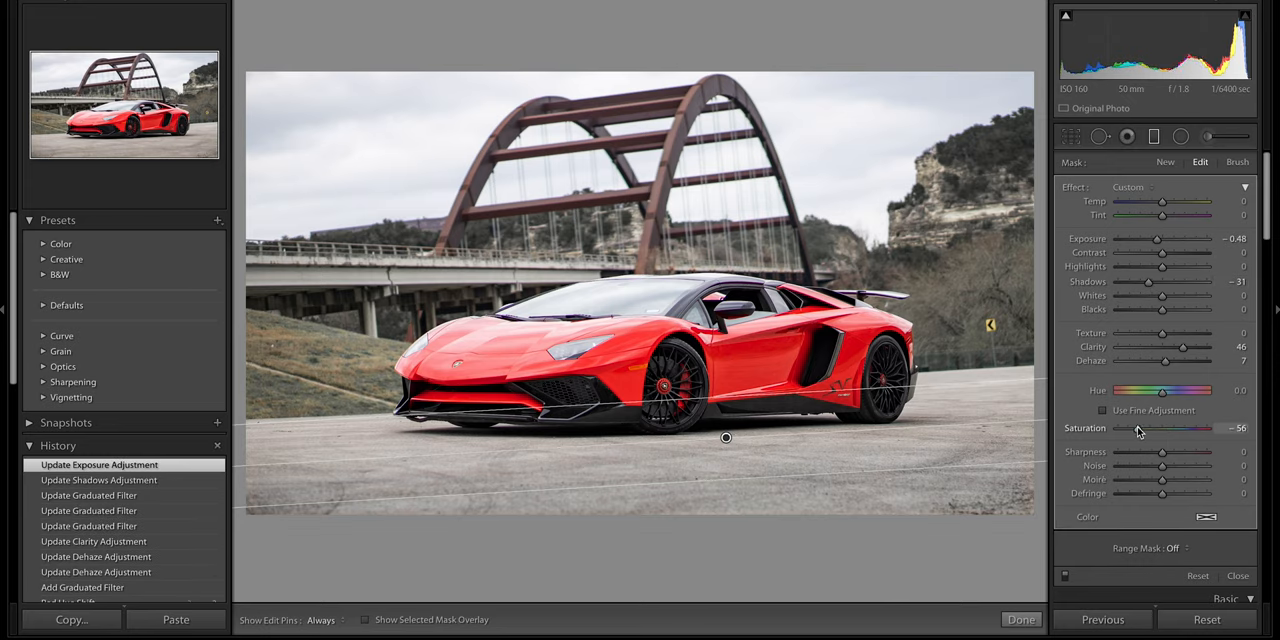
left_click_drag(1138, 428, 1196, 428)
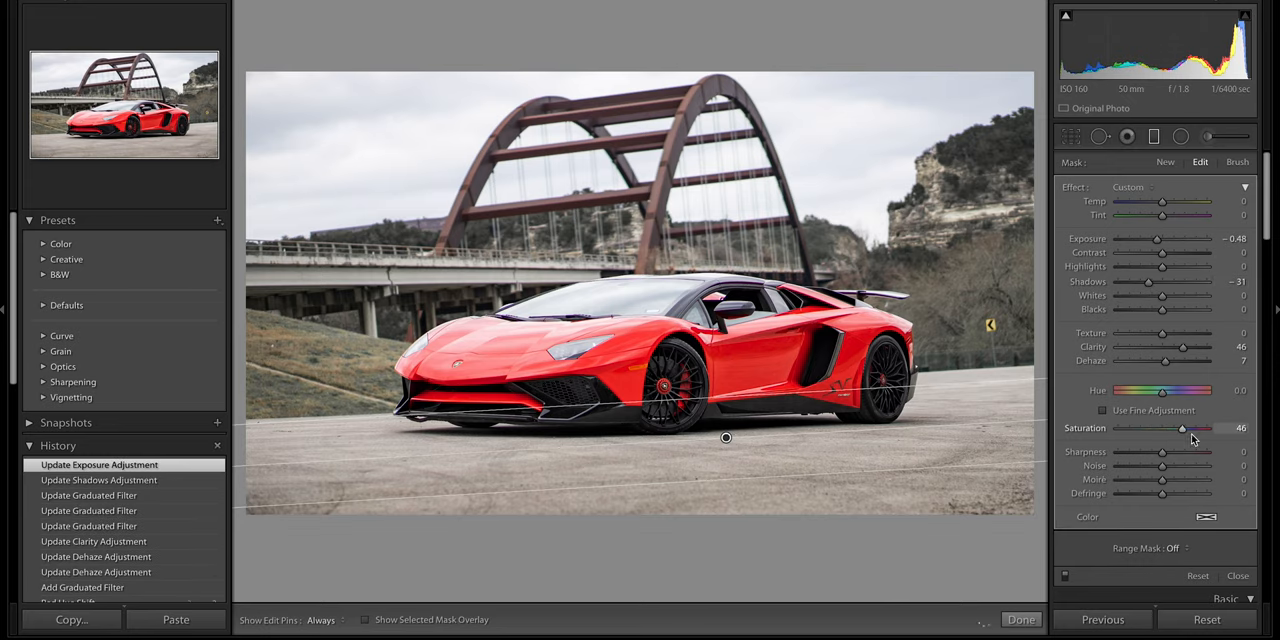
left_click_drag(1184, 428, 1206, 428)
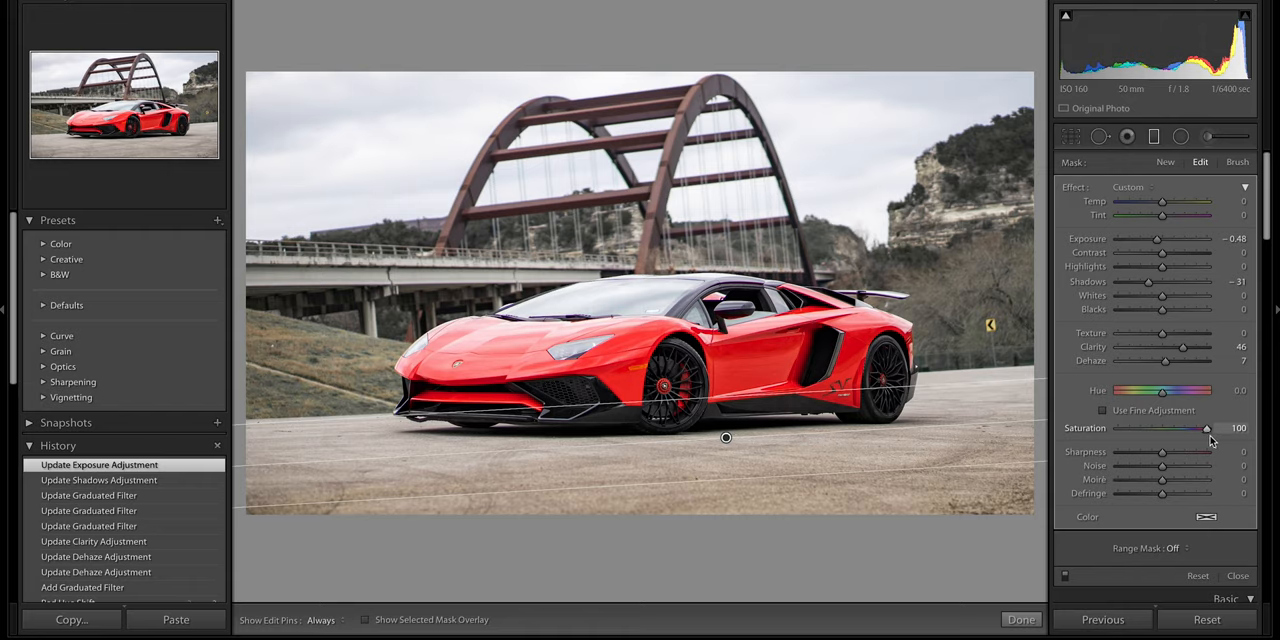
left_click_drag(1206, 428, 1130, 428)
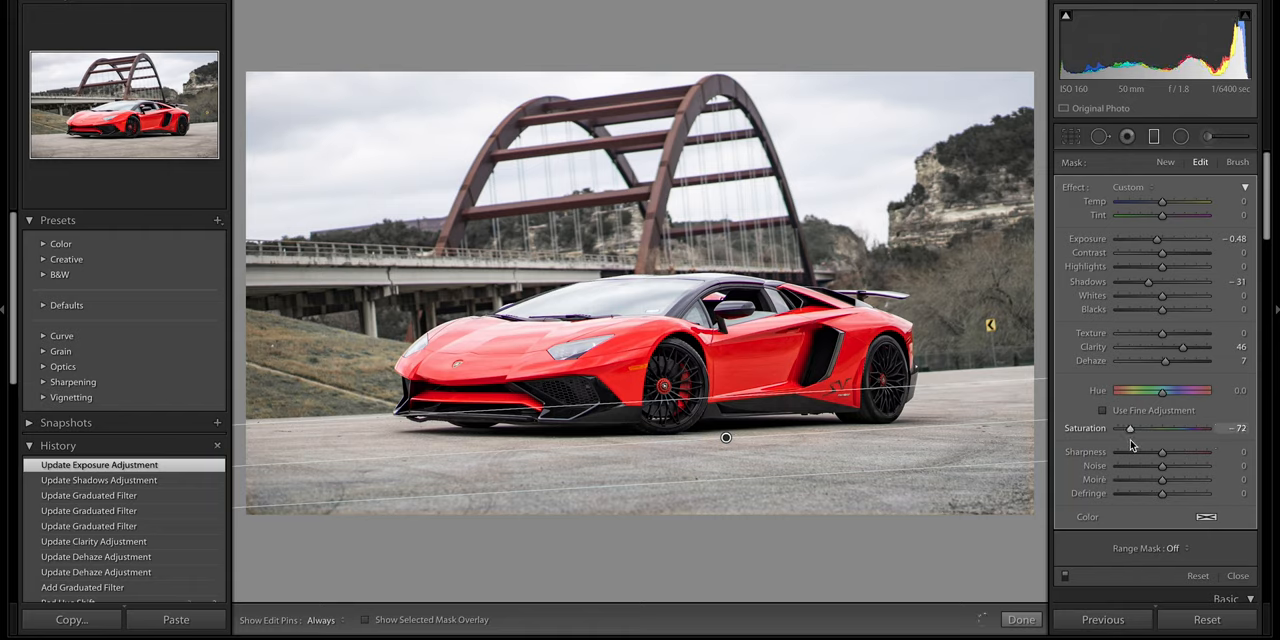
left_click_drag(1130, 428, 1124, 428)
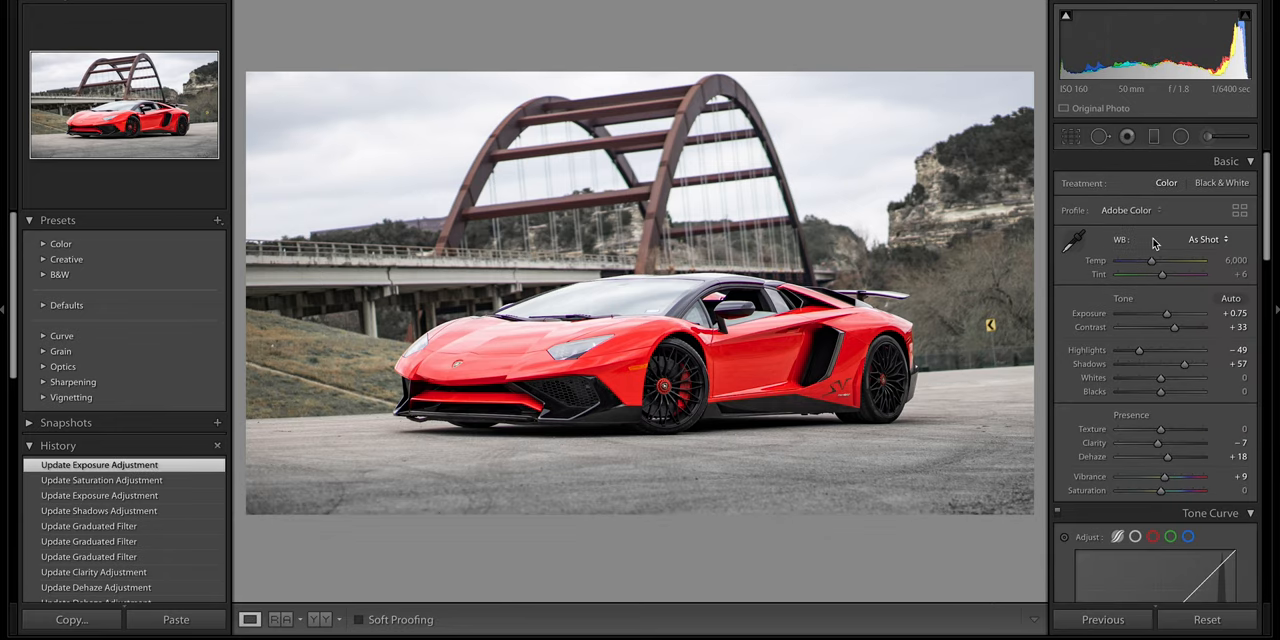
mouse_move(1204, 240)
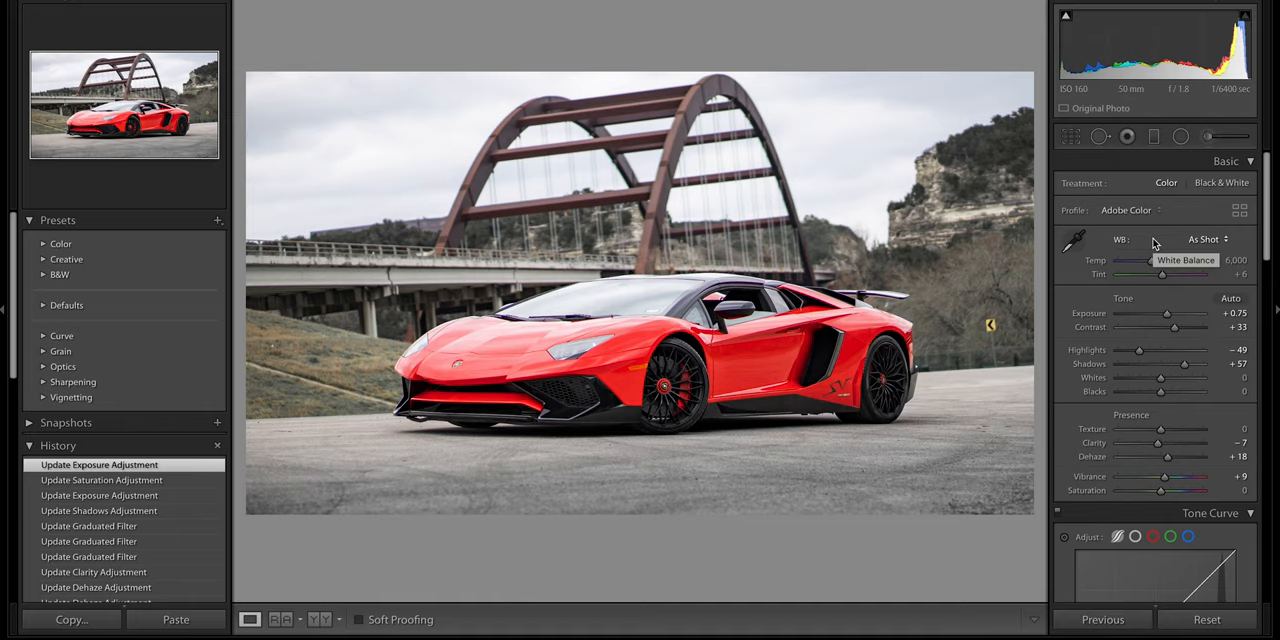
scroll("down", 3)
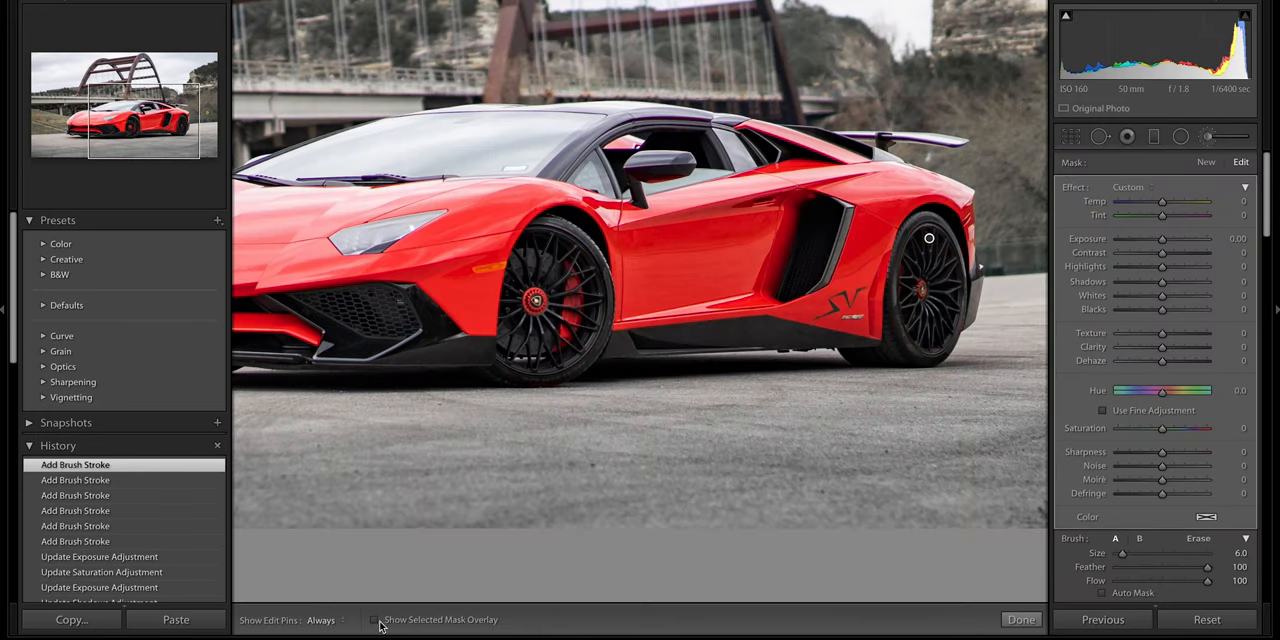
mouse_move(440, 632)
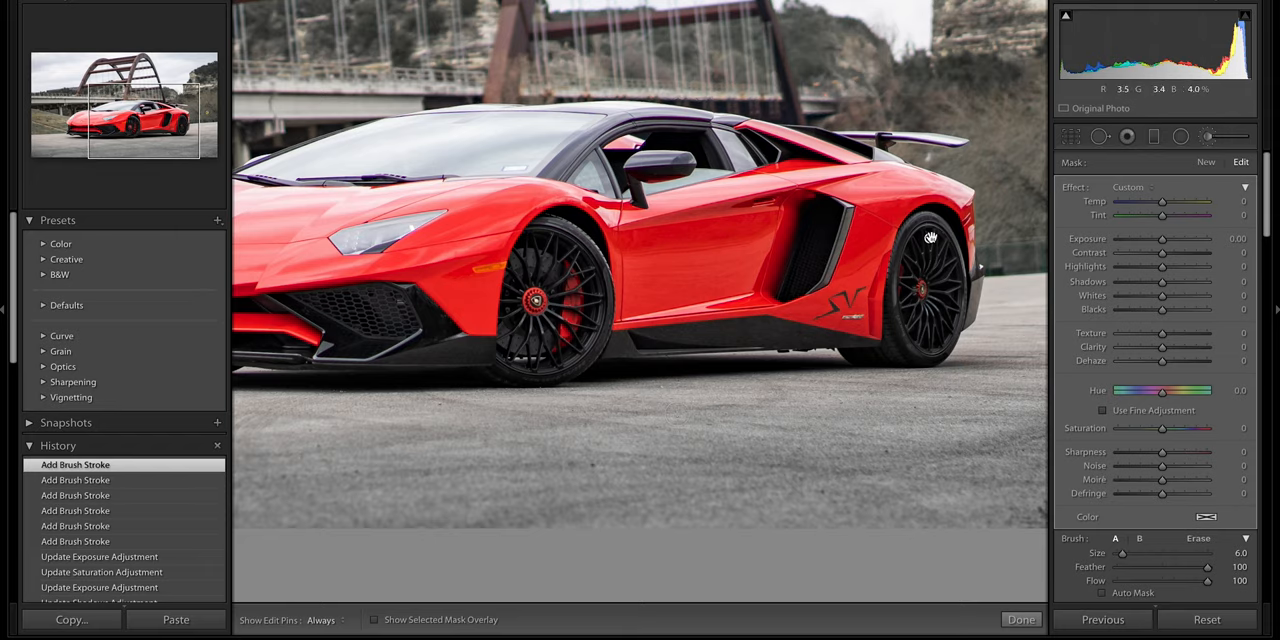
Raise the brush-painted area's exposure to about +1.22.
left_click(916, 240)
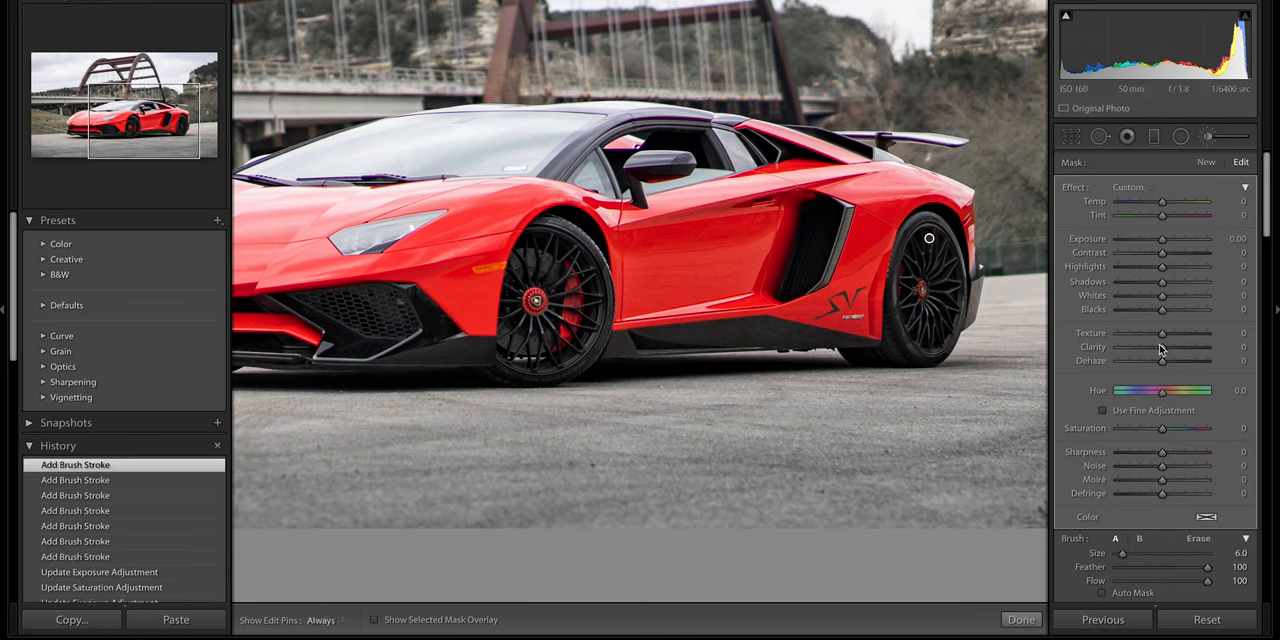
left_click_drag(1162, 238, 1170, 238)
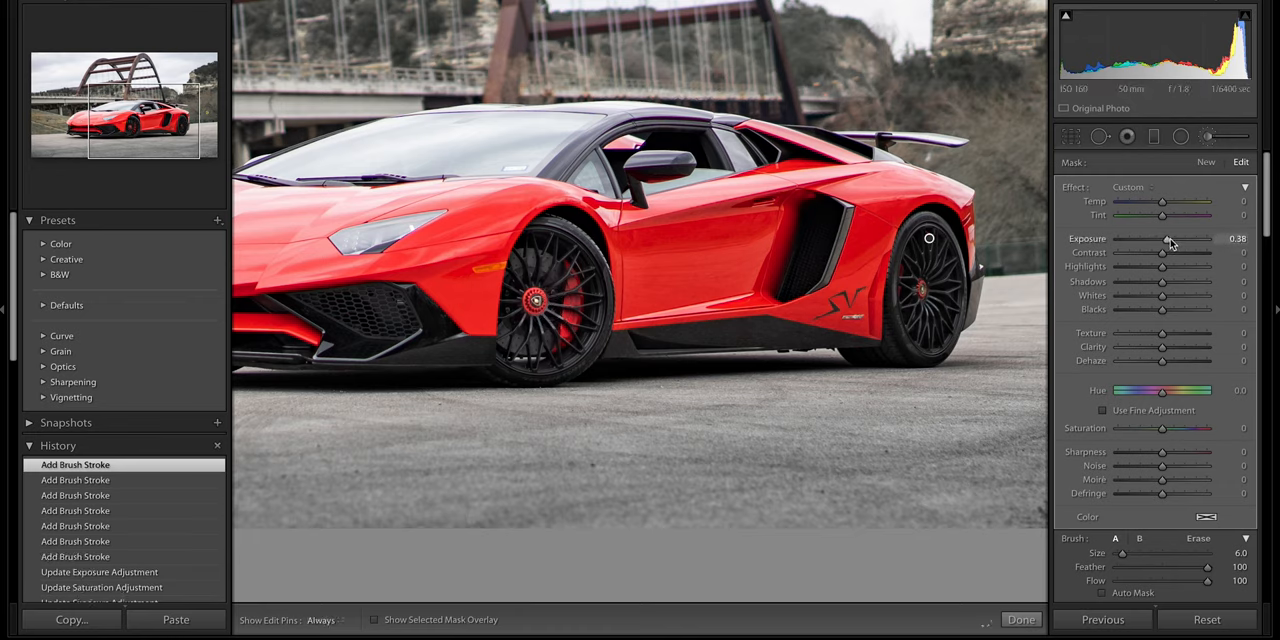
left_click_drag(1162, 238, 1178, 238)
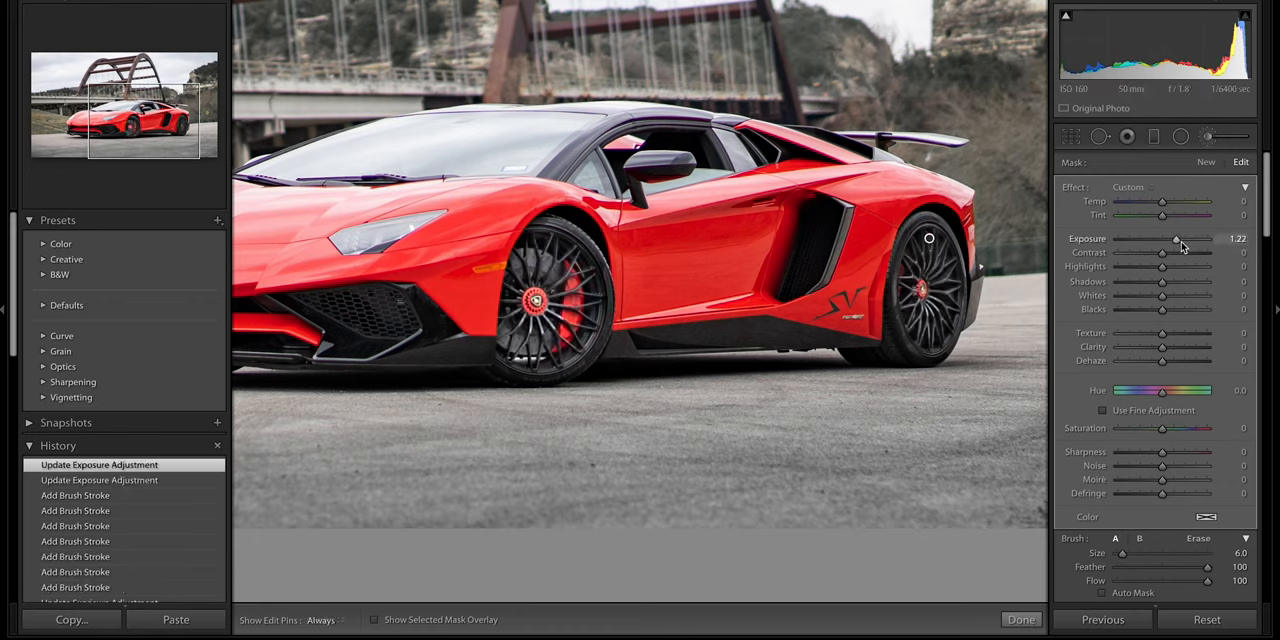
left_click_drag(1178, 238, 1170, 238)
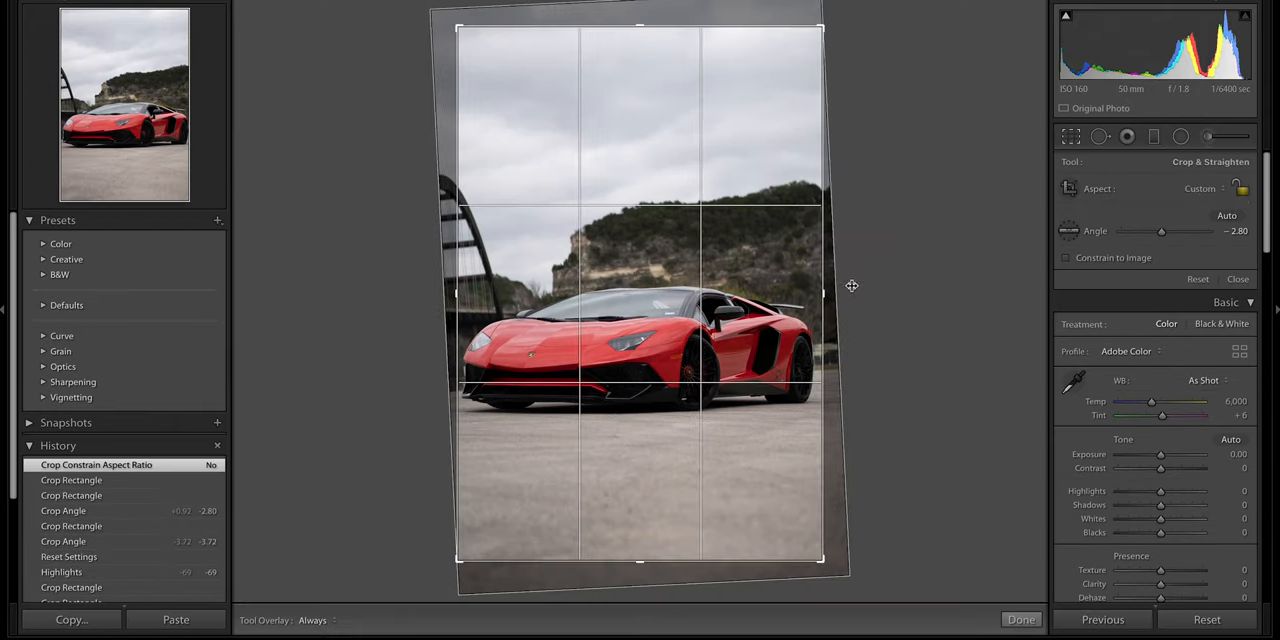
Apply the straightened portrait crop, lift shadows and exposure, and shift the orange hue.
left_click(1020, 620)
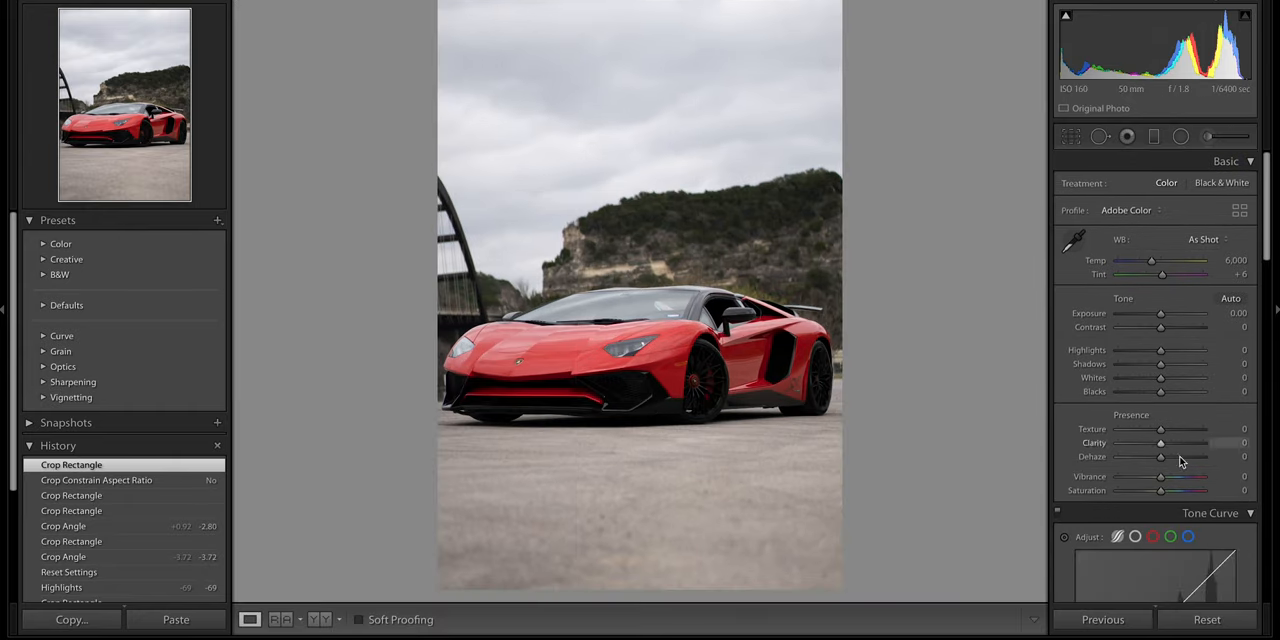
left_click_drag(1160, 364, 1200, 364)
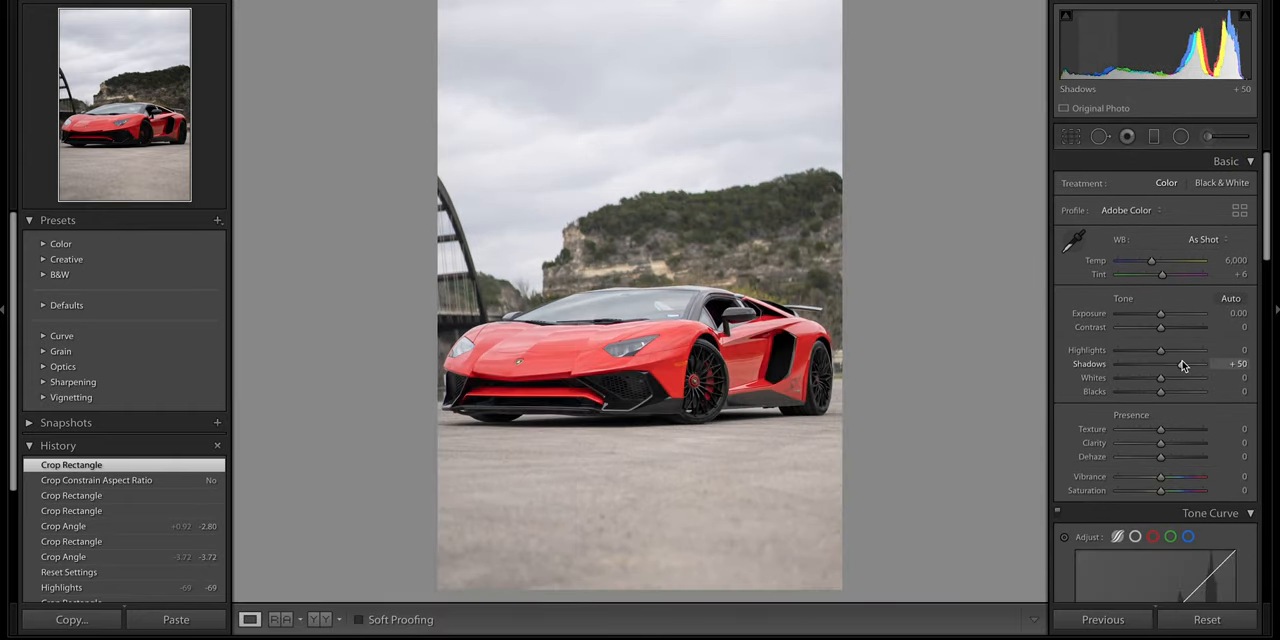
left_click_drag(1160, 312, 1200, 312)
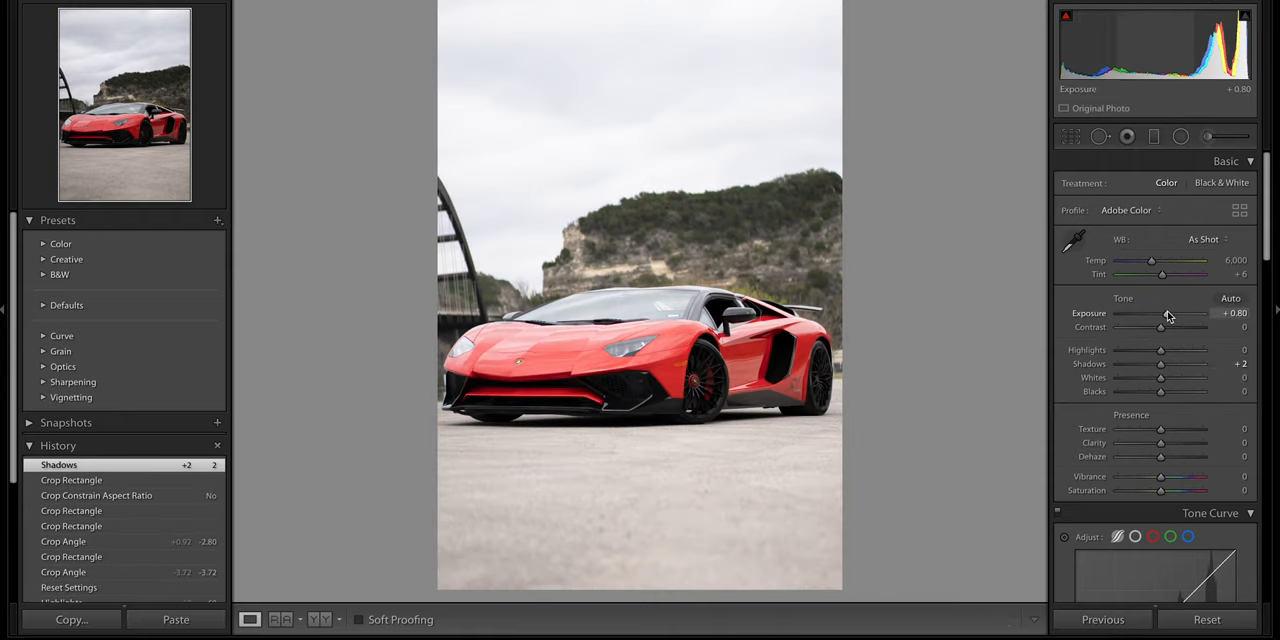
left_click_drag(1184, 312, 1164, 312)
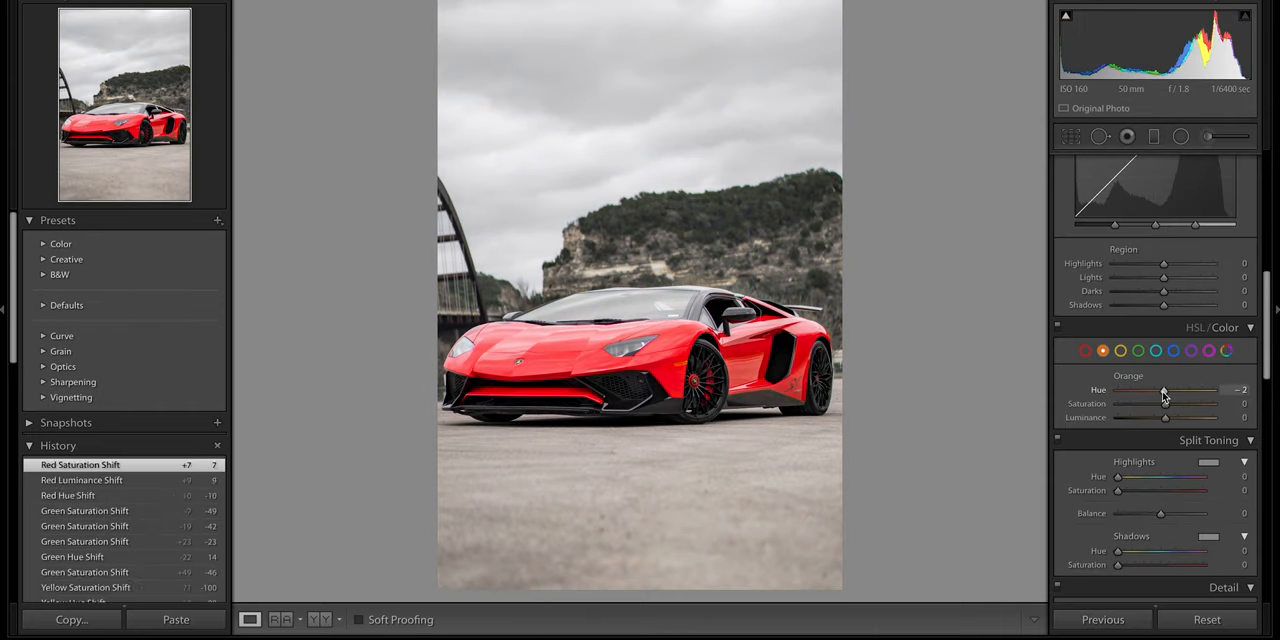
left_click_drag(1180, 390, 1164, 390)
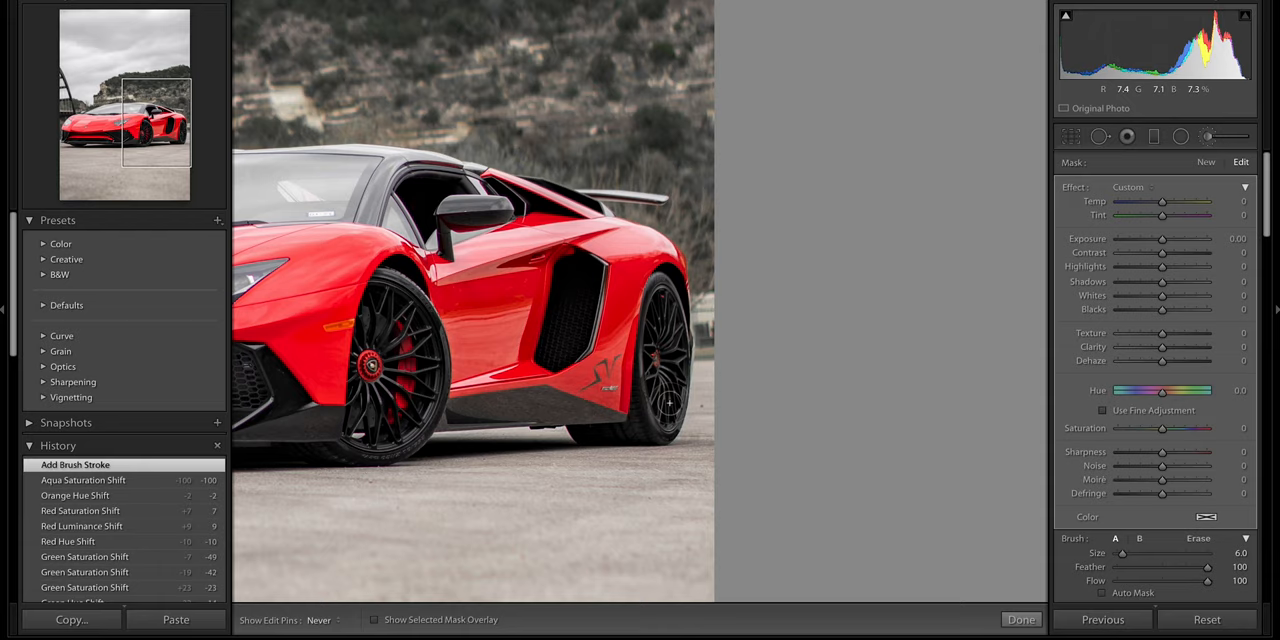
mouse_move(664, 396)
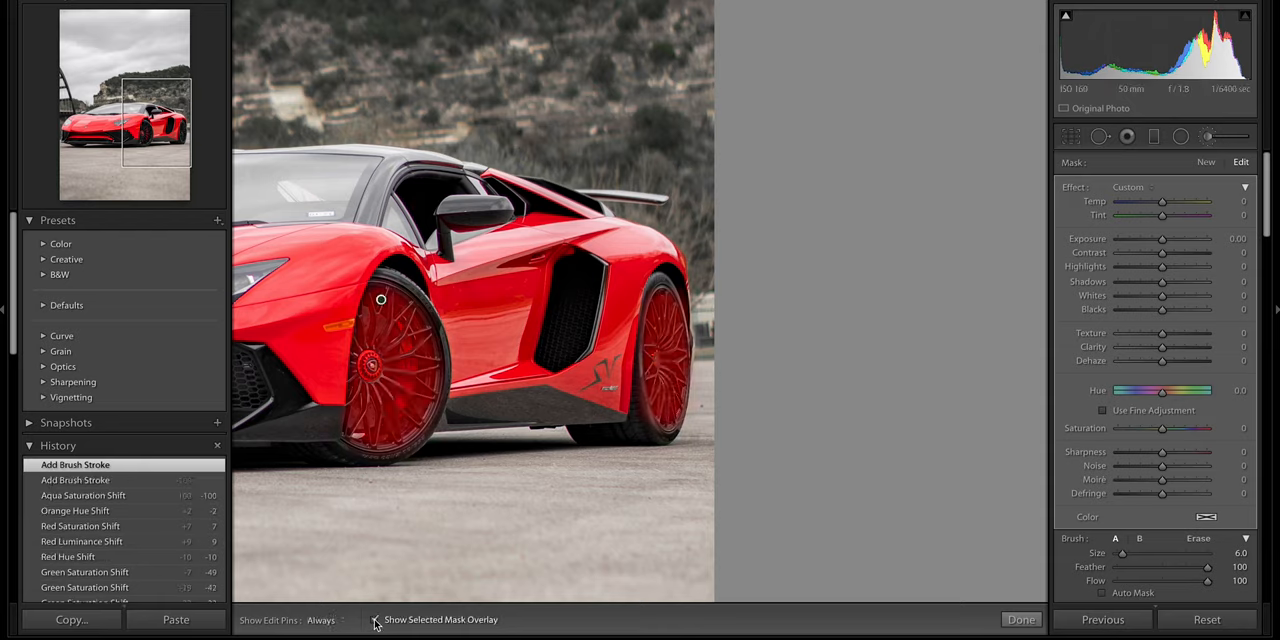
Show the selected mask overlay to check the brush coverage on the wheels.
left_click(376, 620)
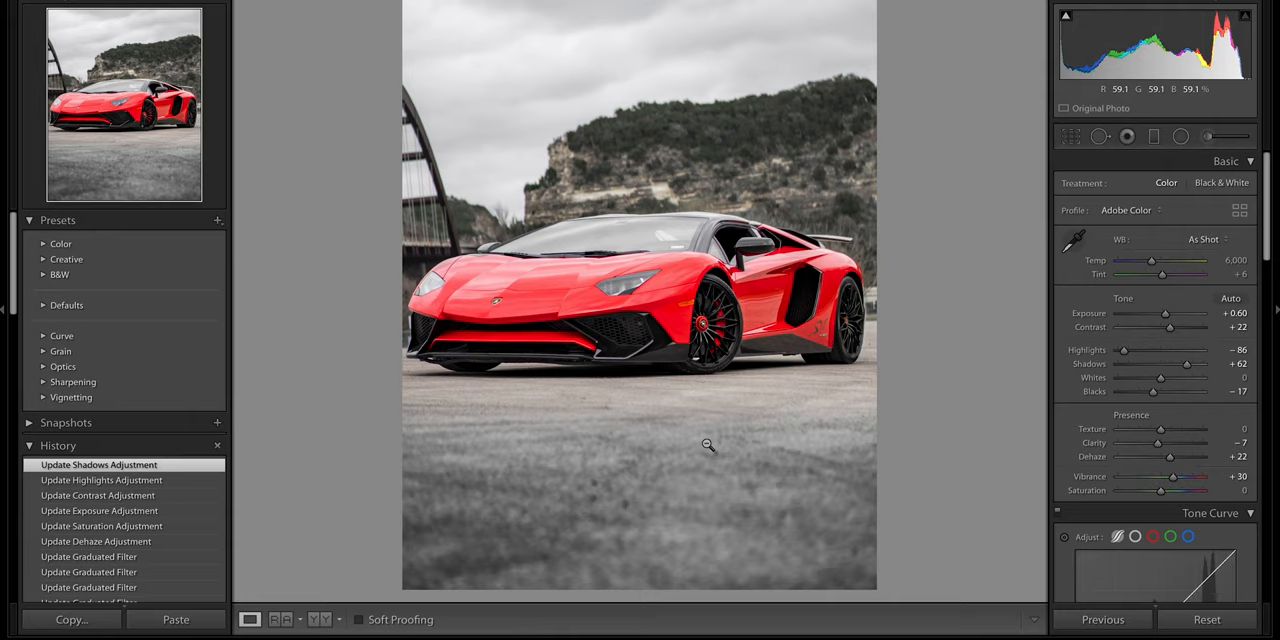
Select the third shot and recrop it so the car sits lower with more sky.
left_click(248, 620)
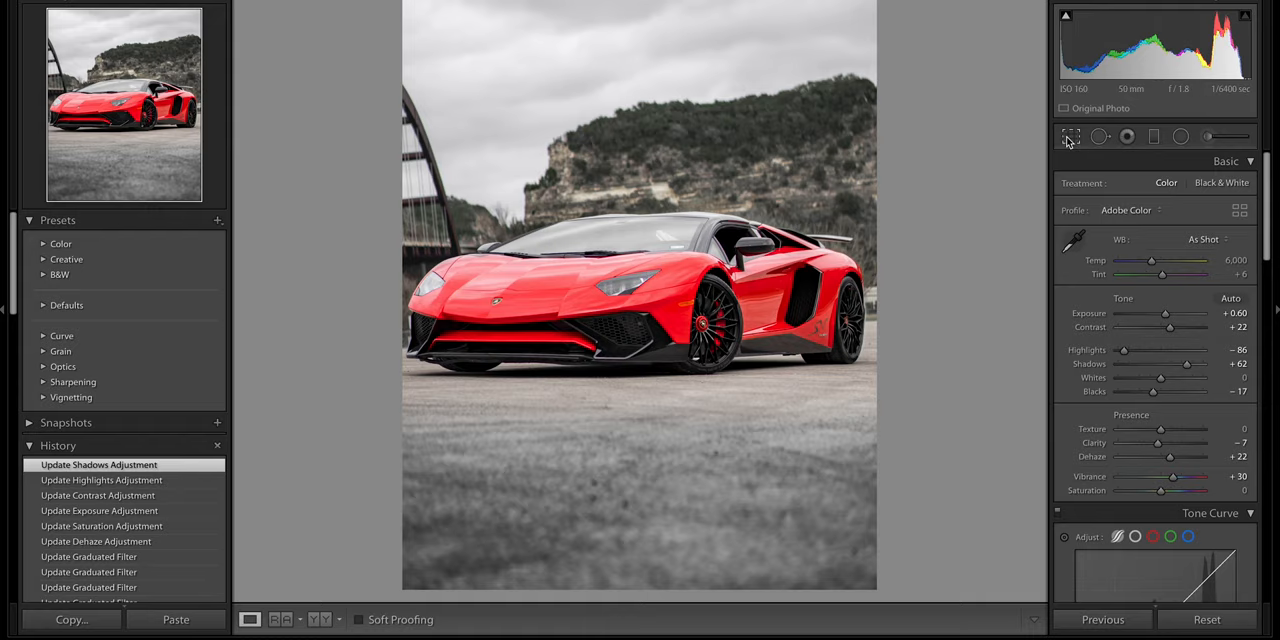
left_click(1070, 136)
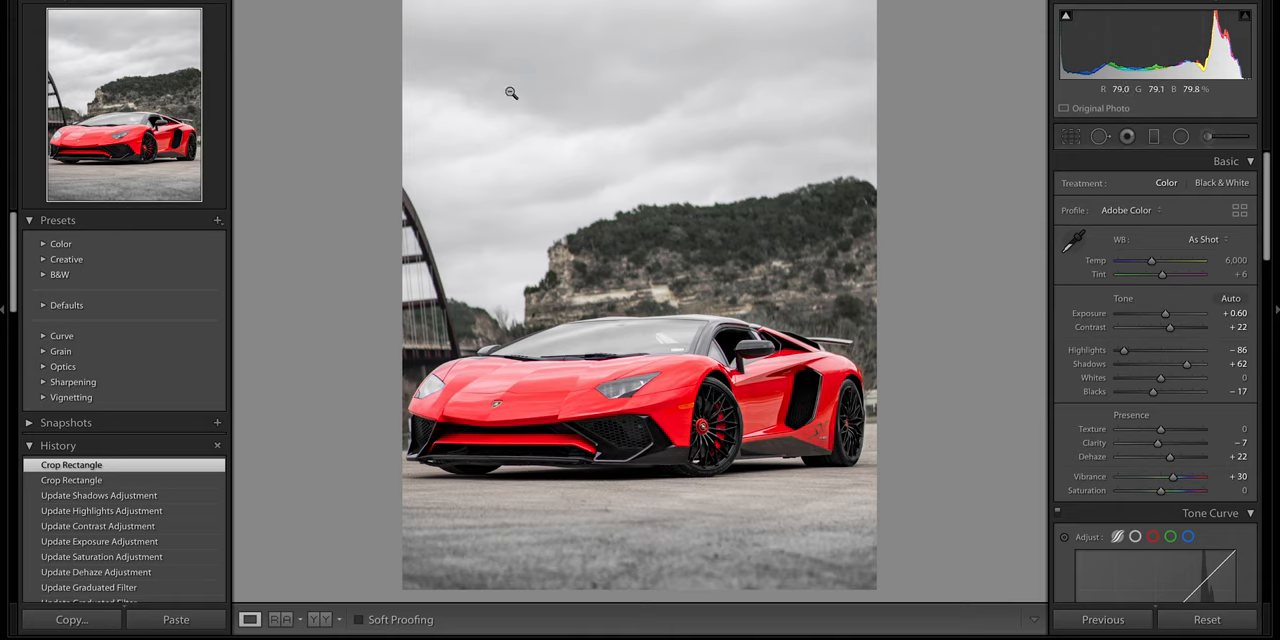
mouse_move(576, 228)
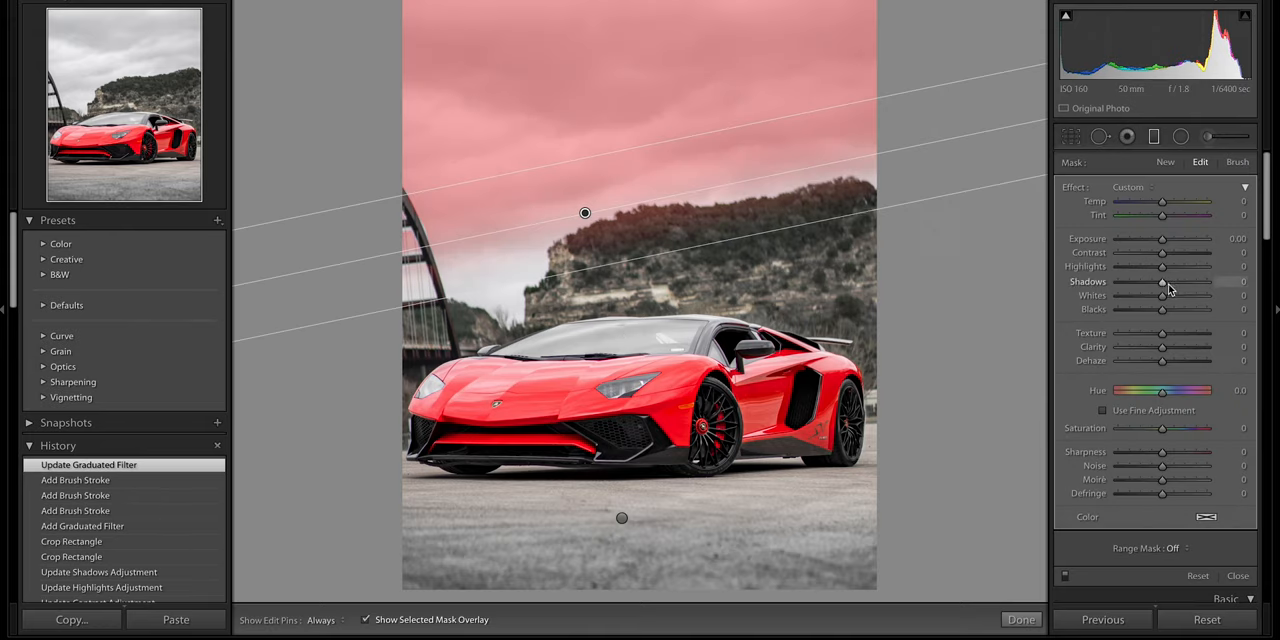
Add about +39 dehaze to the sky's graduated filter for a darker, moodier sky.
left_click(366, 620)
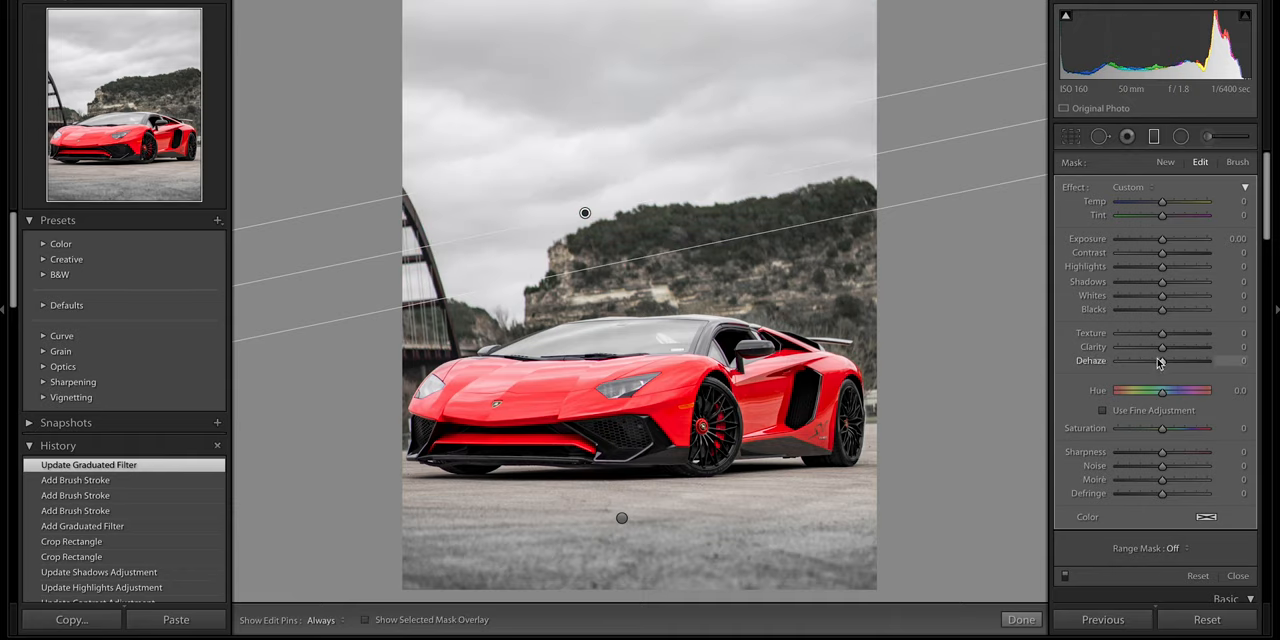
left_click_drag(1162, 360, 1180, 360)
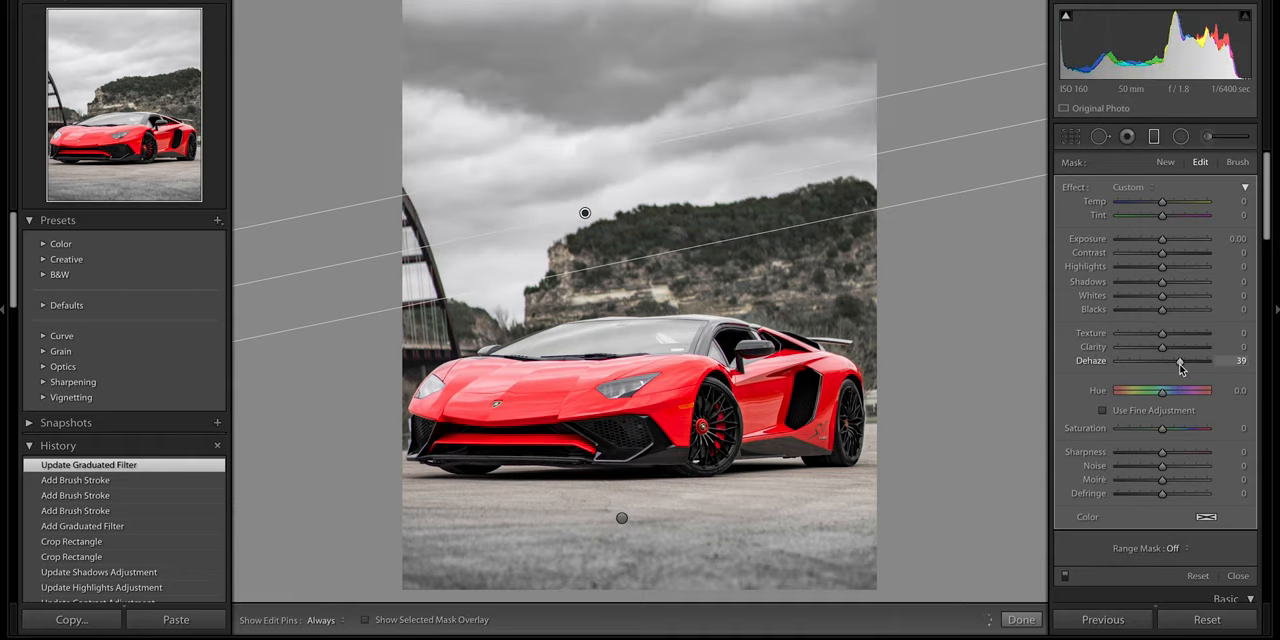
left_click_drag(1180, 360, 1176, 360)
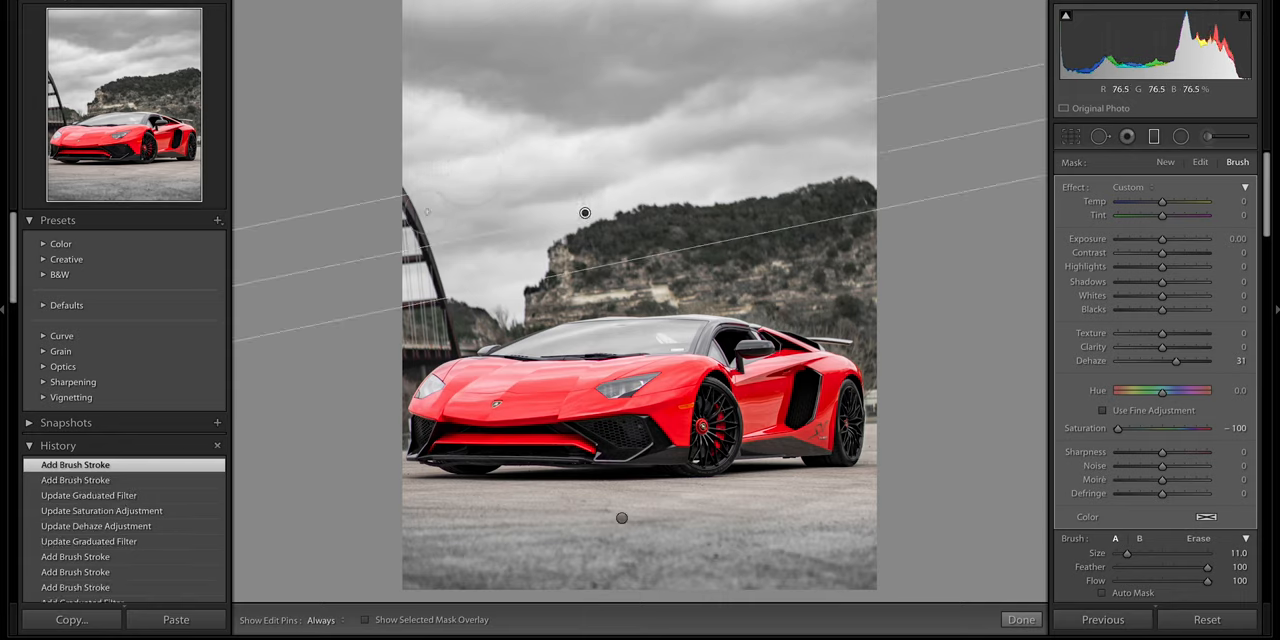
left_click(320, 620)
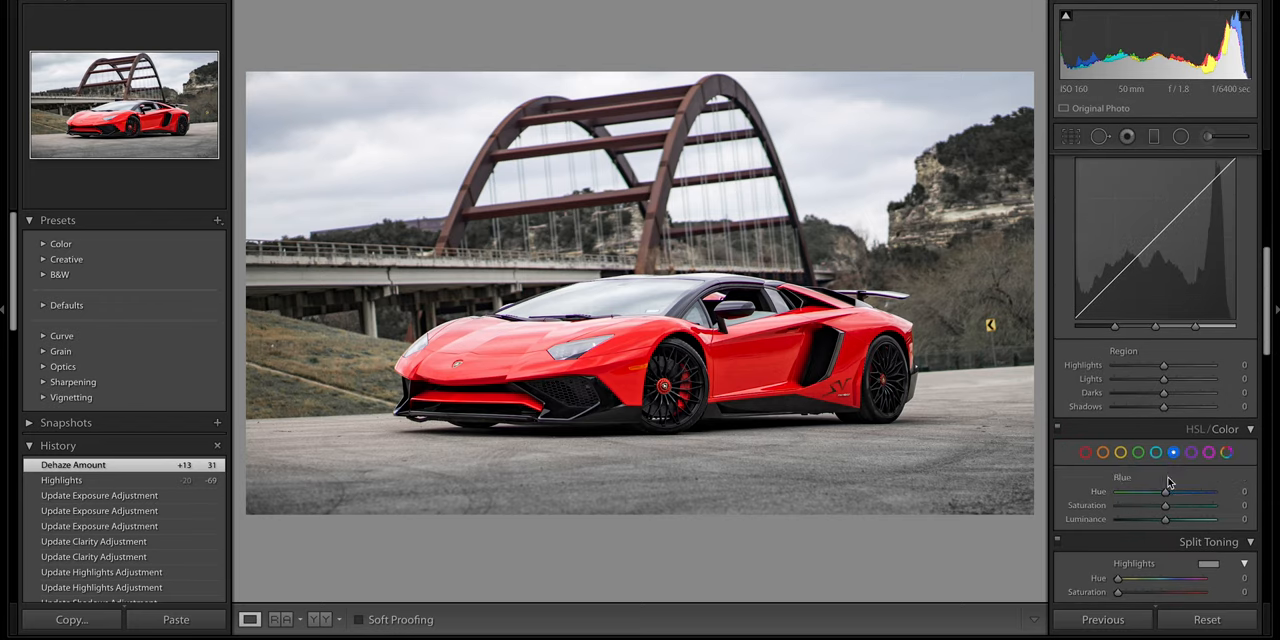
Drag Blue saturation to -100 so the bridge shot's sky turns grey.
left_click_drag(1164, 504, 1118, 504)
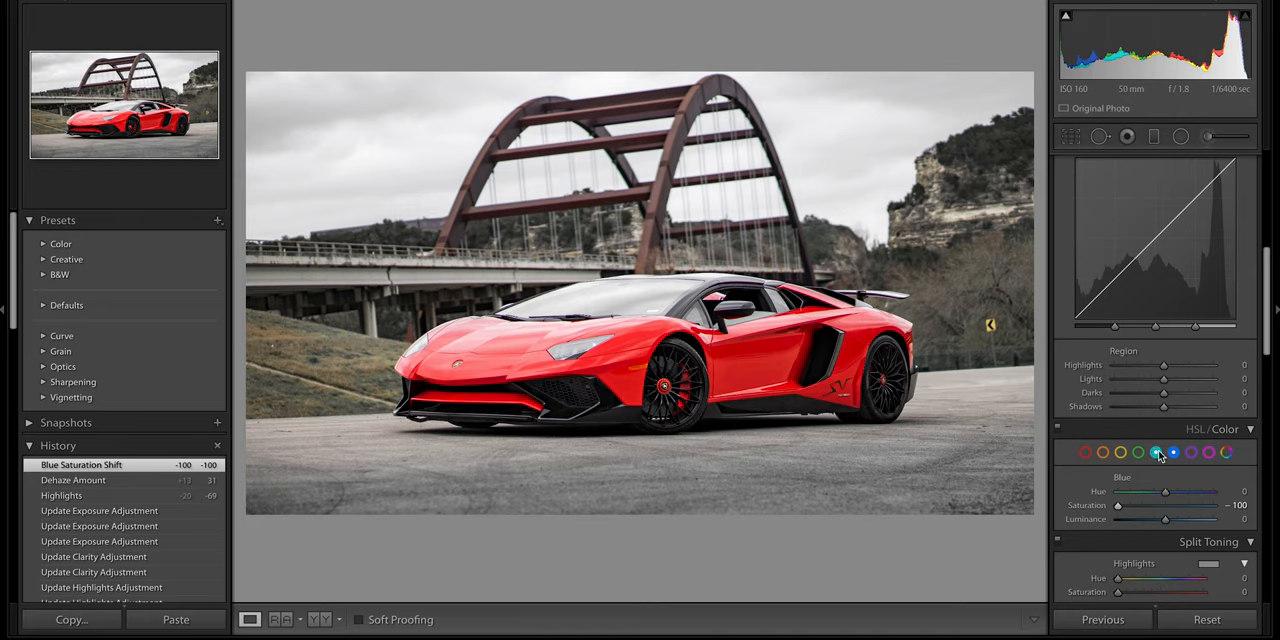